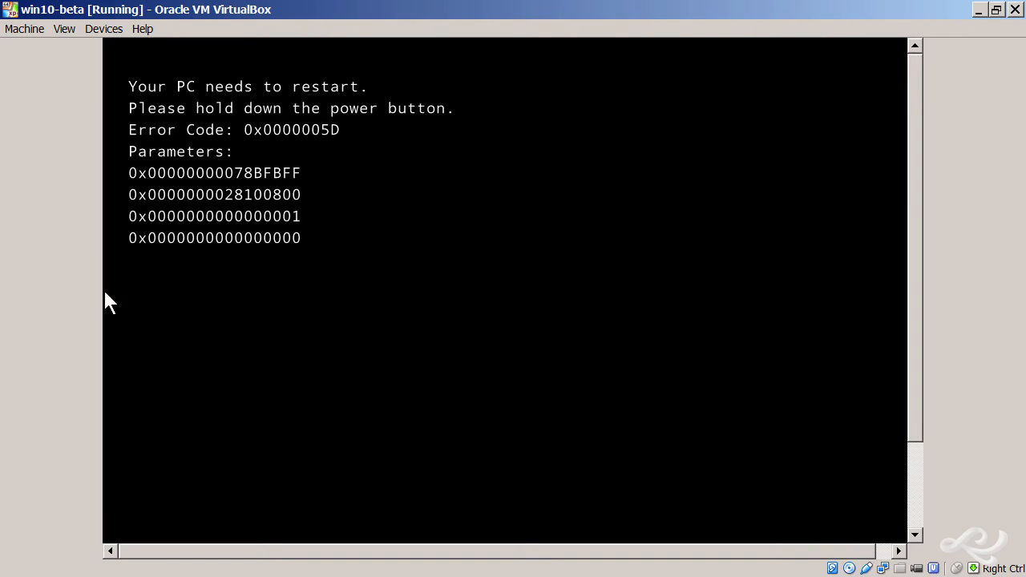
pyautogui.moveTo(75, 113)
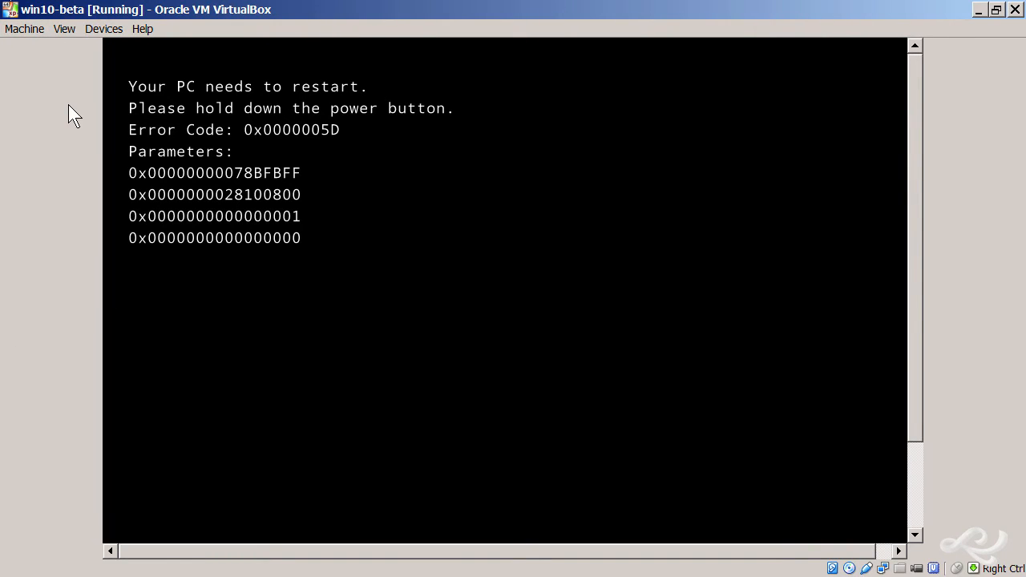
pyautogui.moveTo(343, 148)
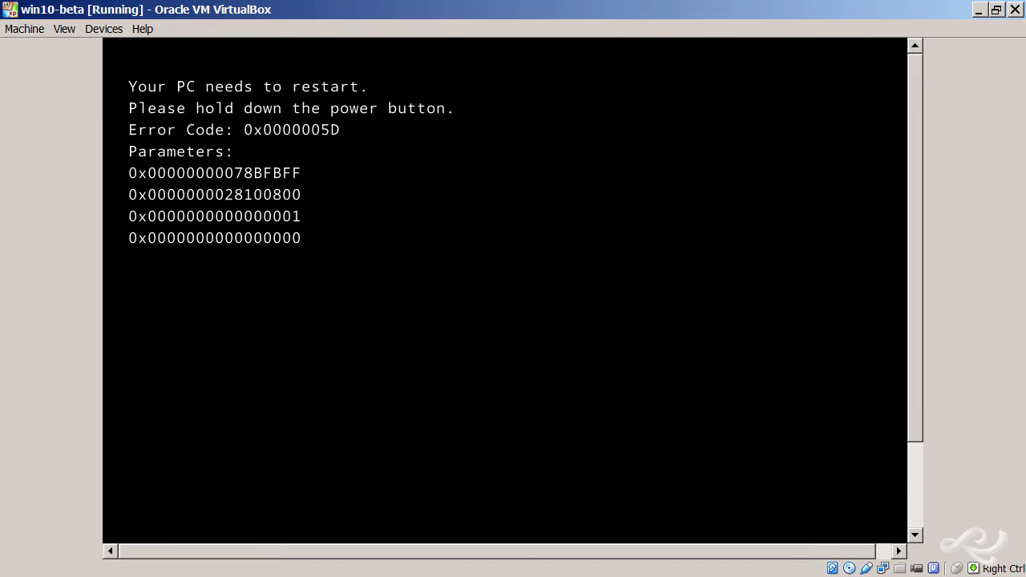
pyautogui.moveTo(142, 29)
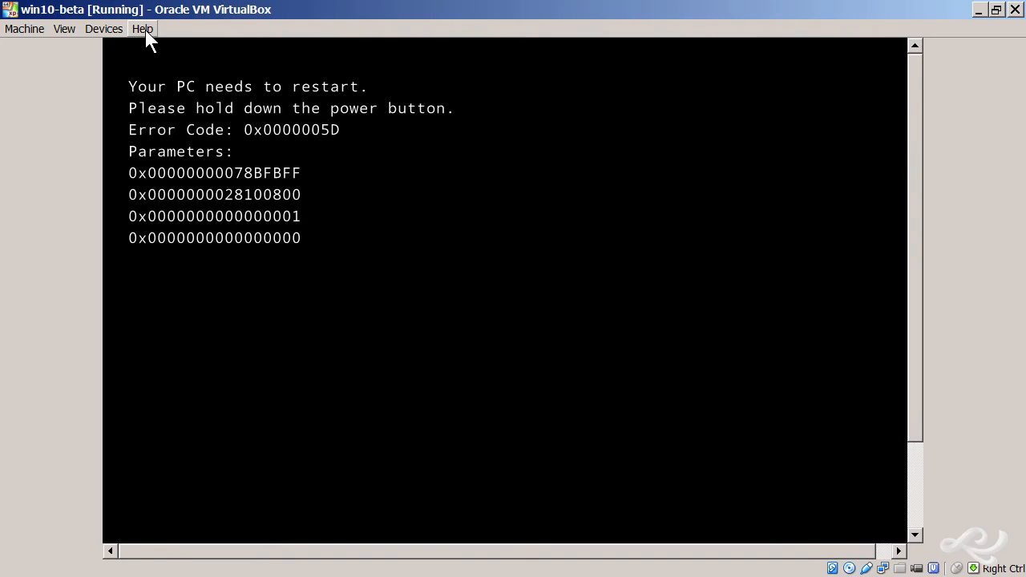
# Step: Check the VirtualBox version info, then close win10-beta with its machine state saved
pyautogui.click(141, 29)
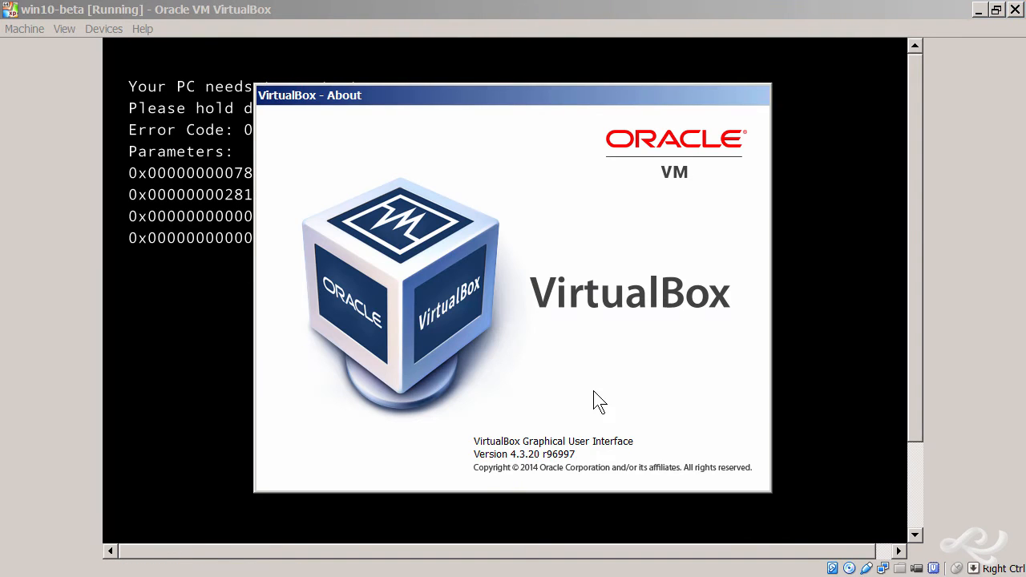
pyautogui.moveTo(574, 470)
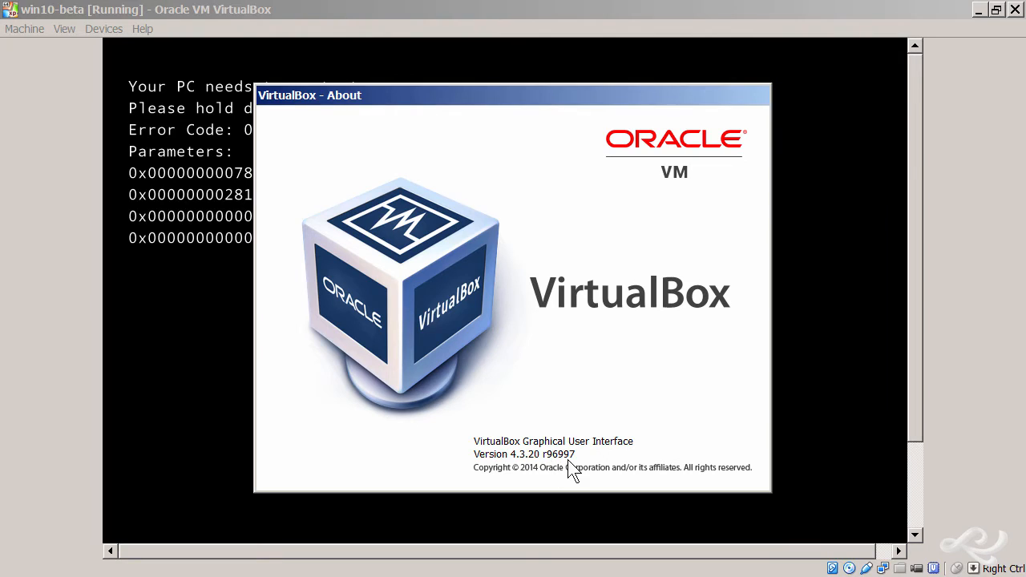
pyautogui.moveTo(388, 471)
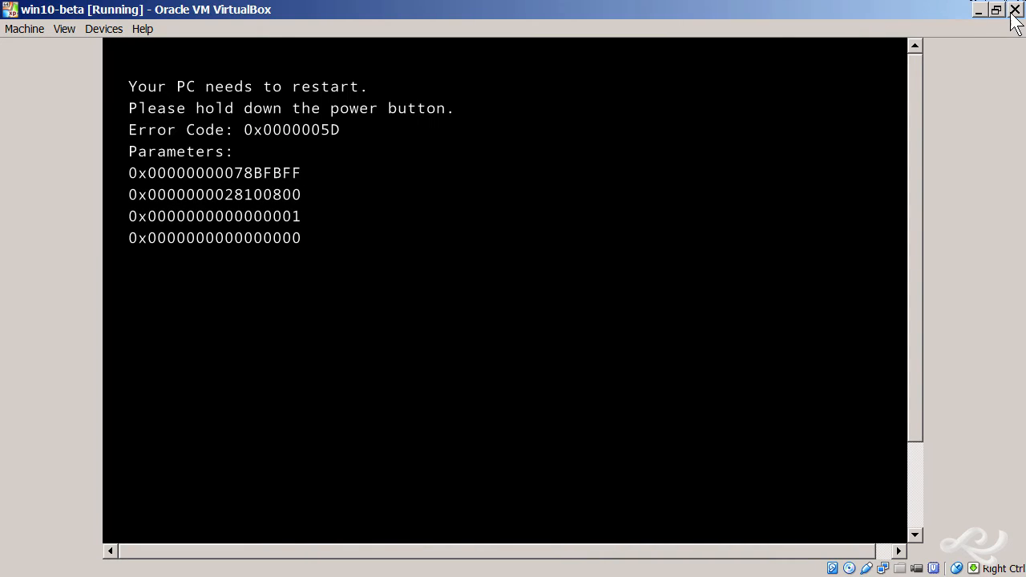
pyautogui.click(1015, 9)
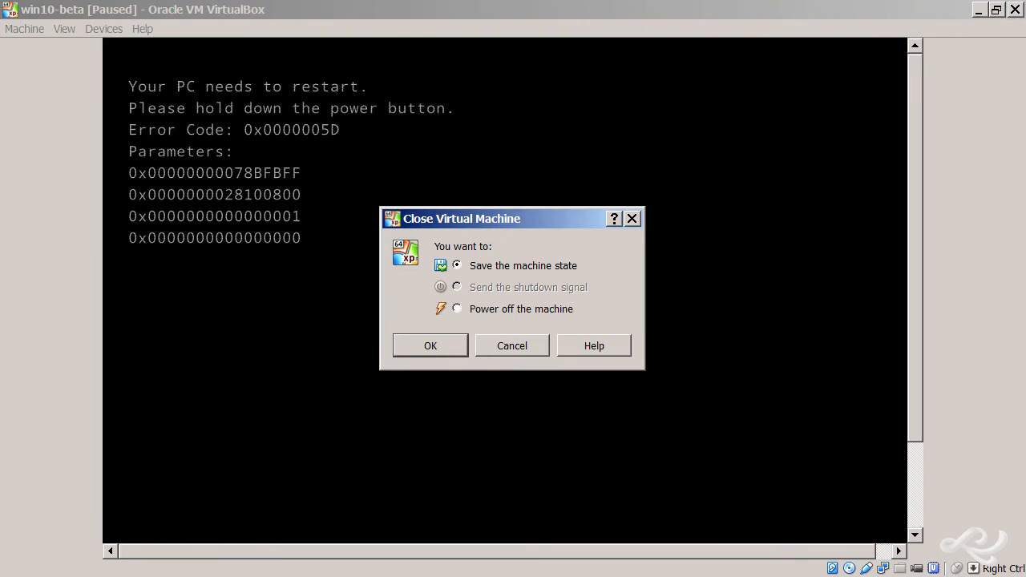
pyautogui.click(429, 345)
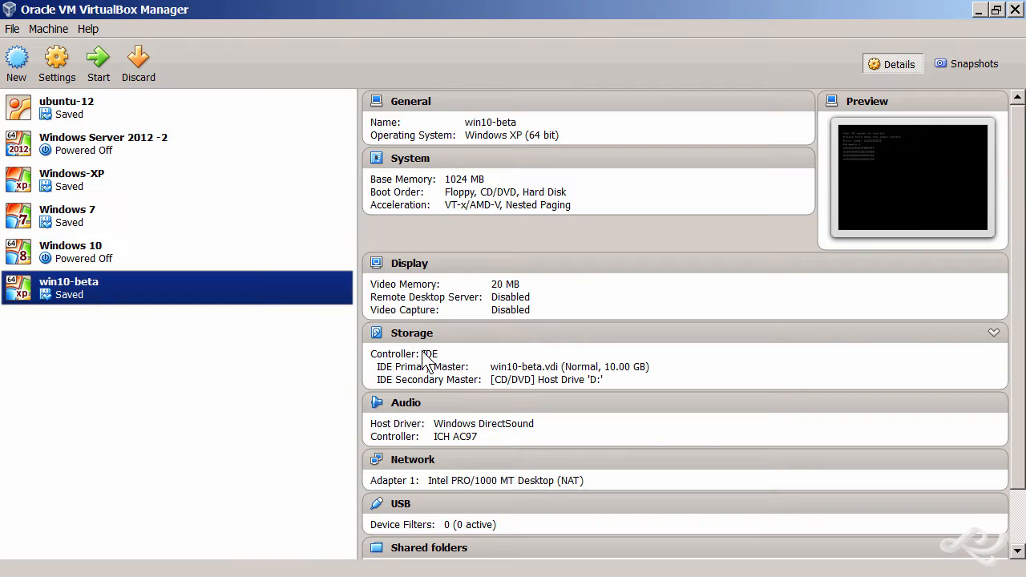
pyautogui.moveTo(261, 393)
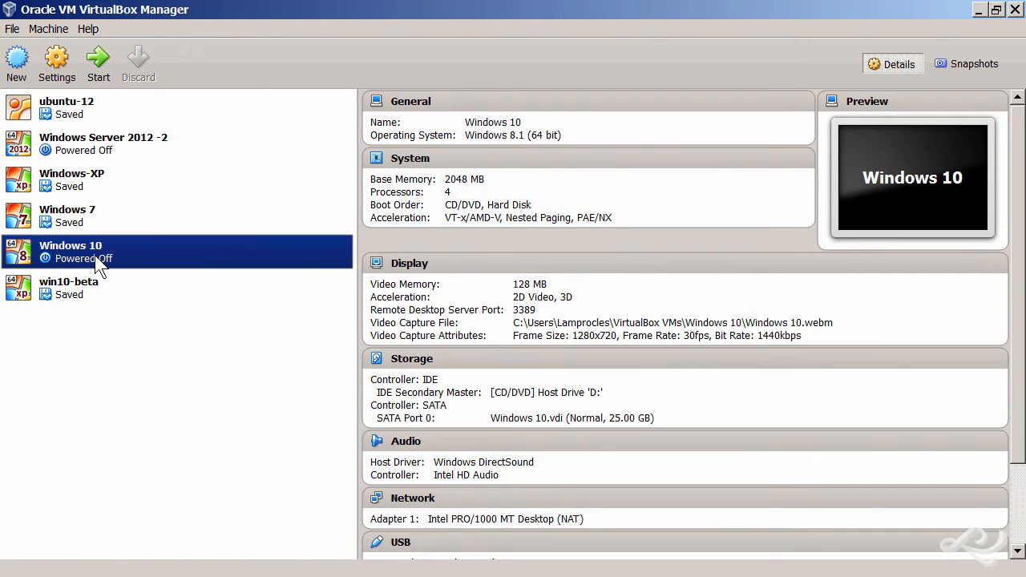
pyautogui.moveTo(161, 255)
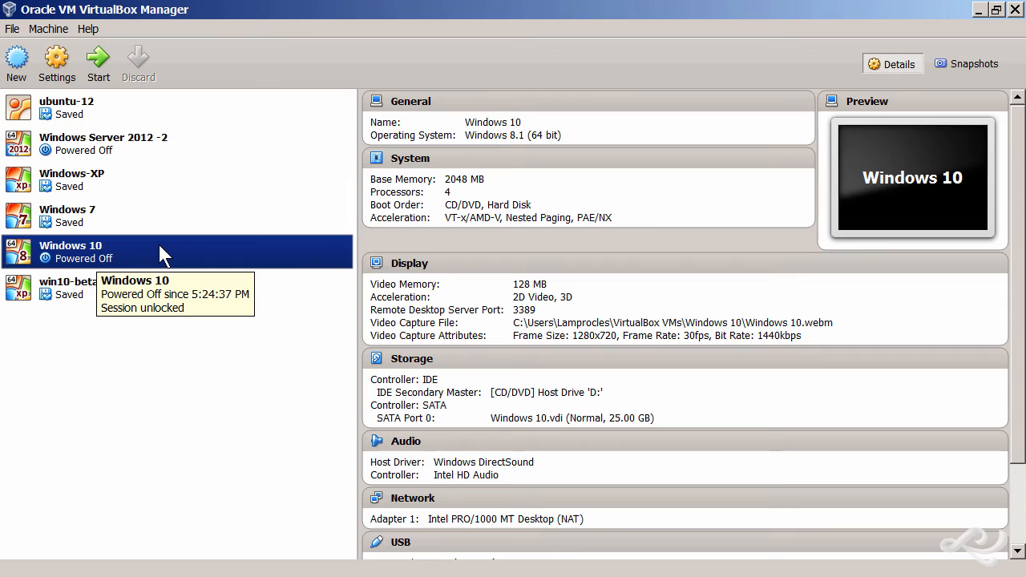
# Step: In the Windows 10 machine's General settings, keep Windows 8.1 (64 bit) as the version
pyautogui.rightClick(70, 251)
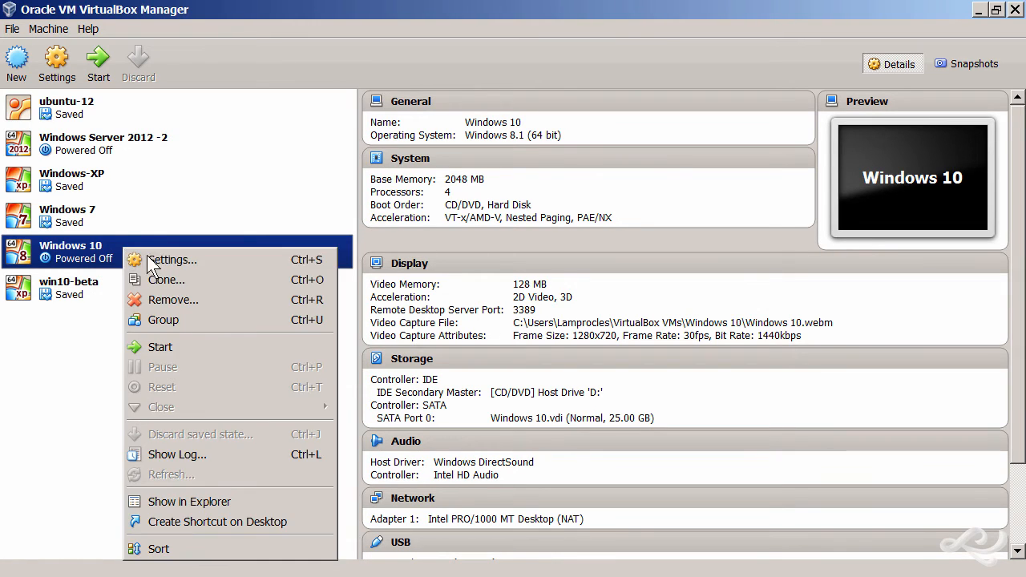
pyautogui.click(171, 260)
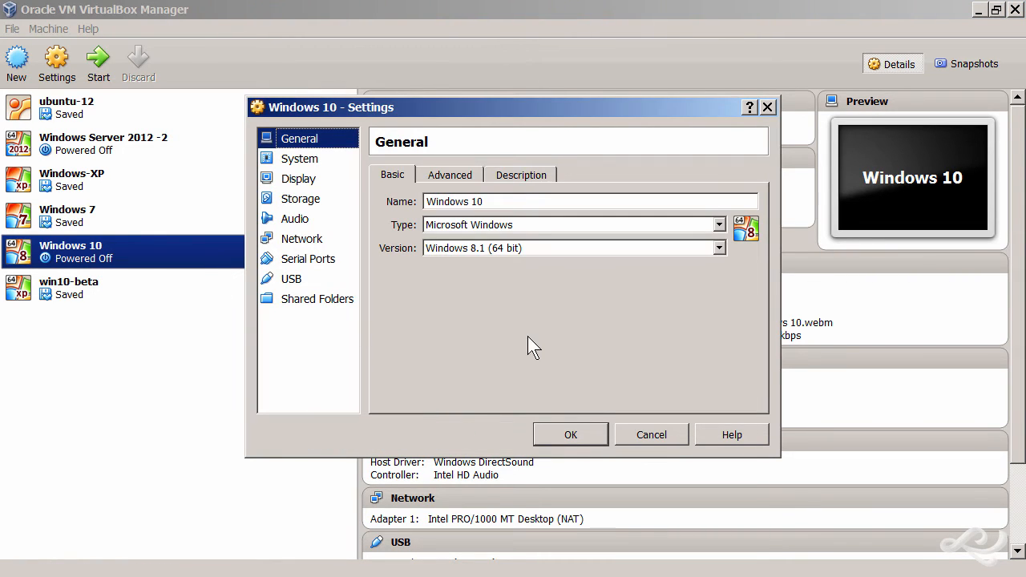
pyautogui.click(717, 248)
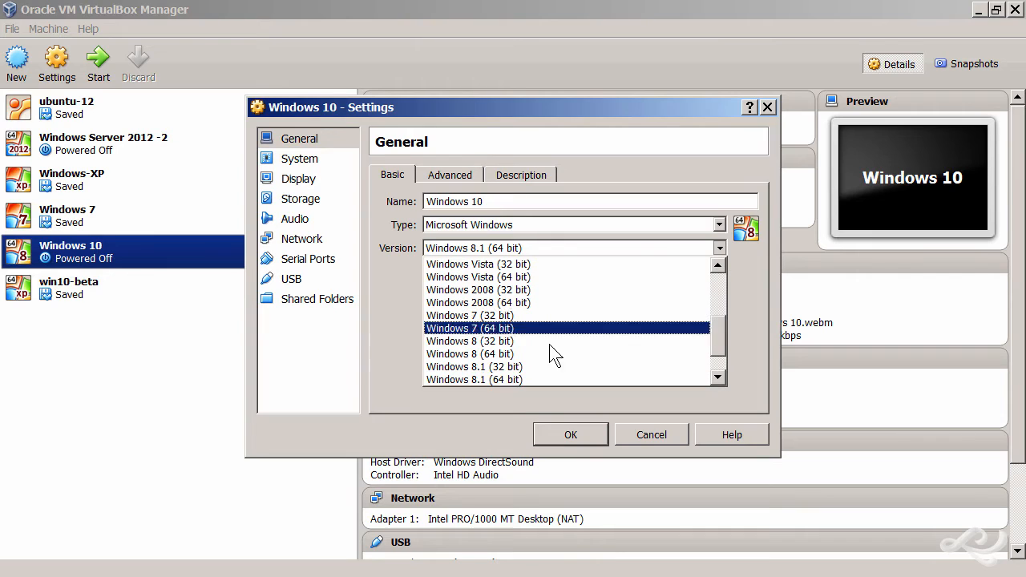
pyautogui.click(473, 379)
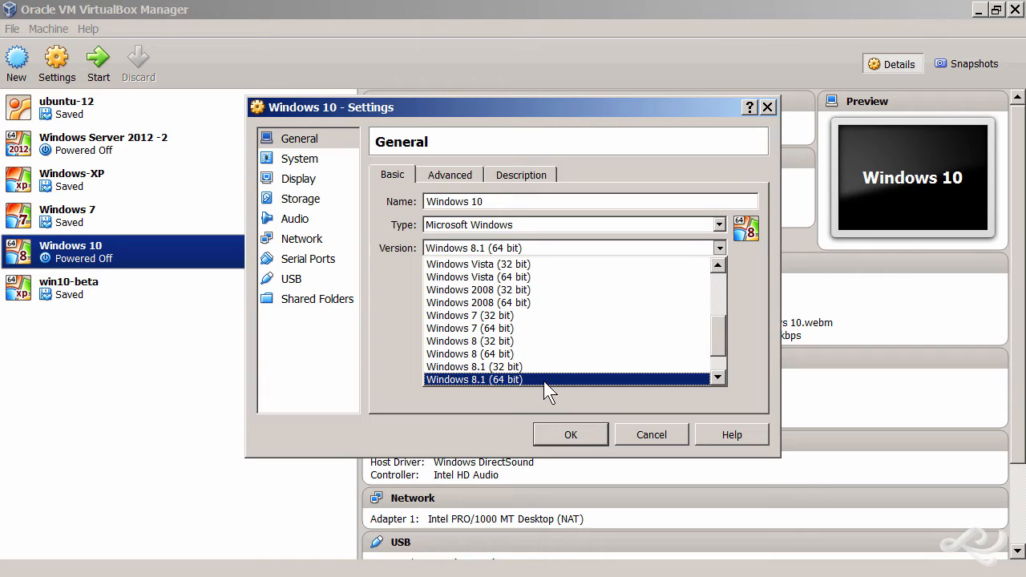
pyautogui.moveTo(469, 396)
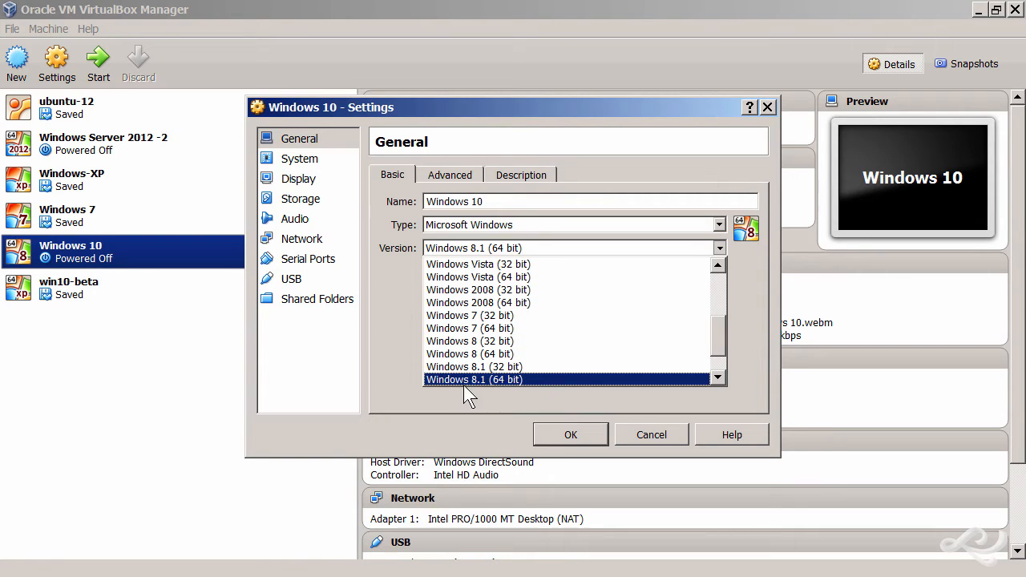
pyautogui.moveTo(473, 367)
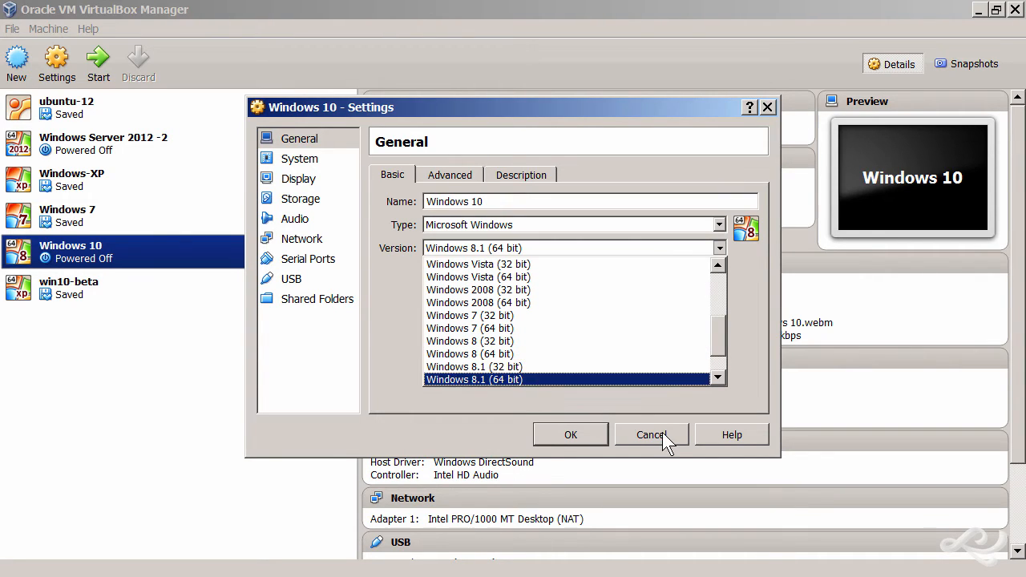
pyautogui.moveTo(468, 393)
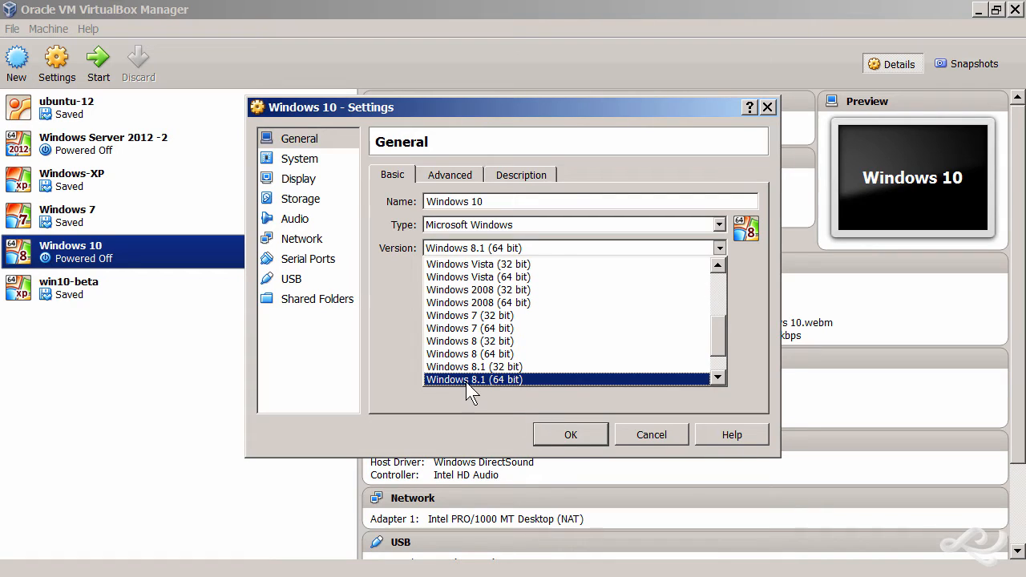
pyautogui.moveTo(503, 398)
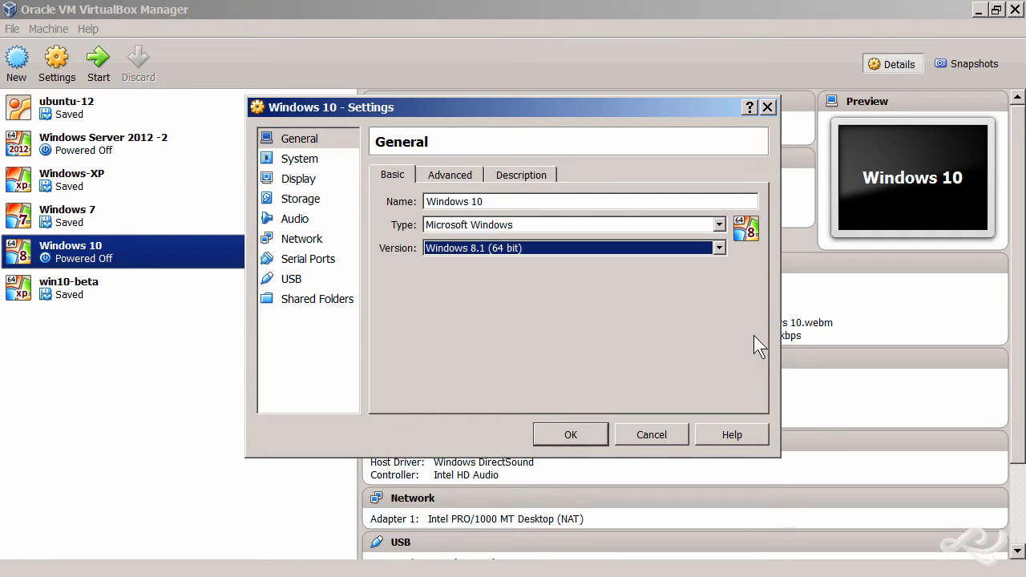
pyautogui.moveTo(509, 277)
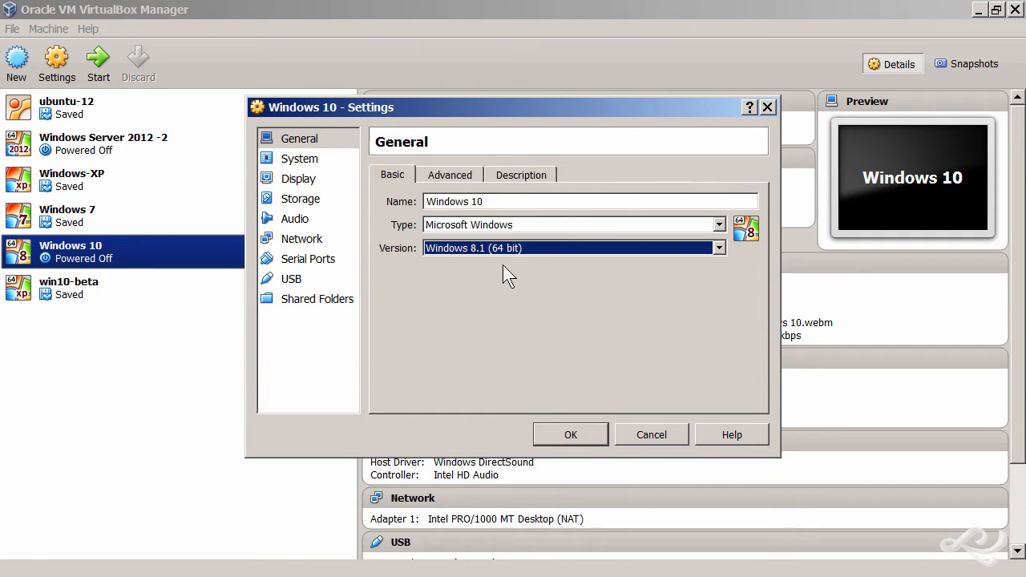
pyautogui.moveTo(425, 268)
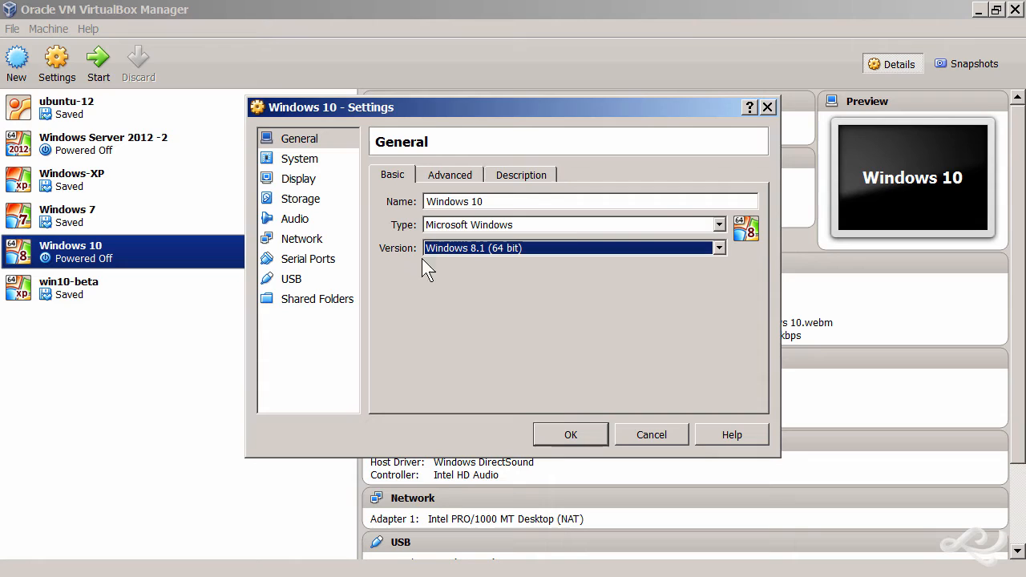
pyautogui.moveTo(458, 290)
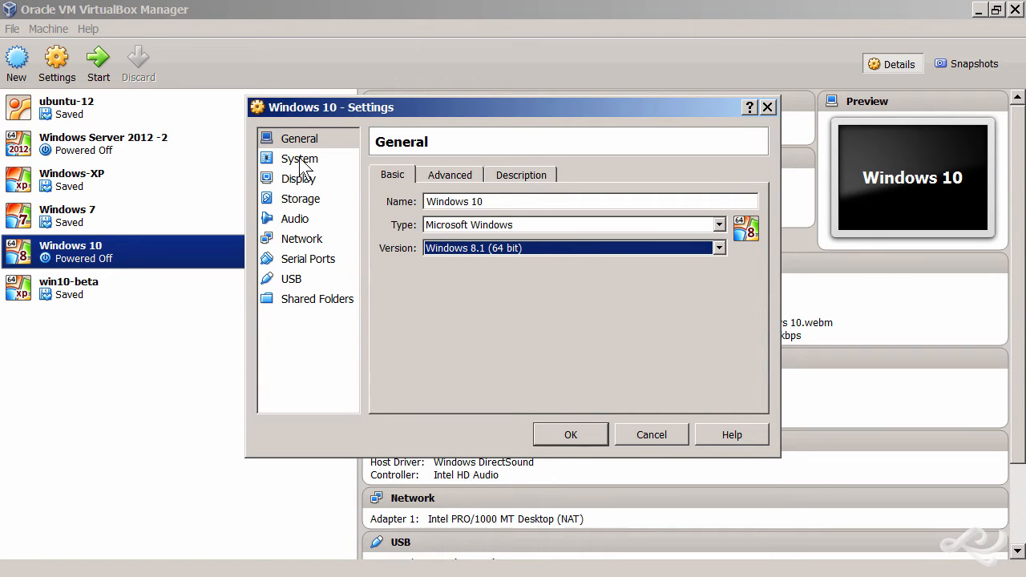
# Step: On the System > Motherboard page, choose ICH9 as the chipset
pyautogui.click(299, 158)
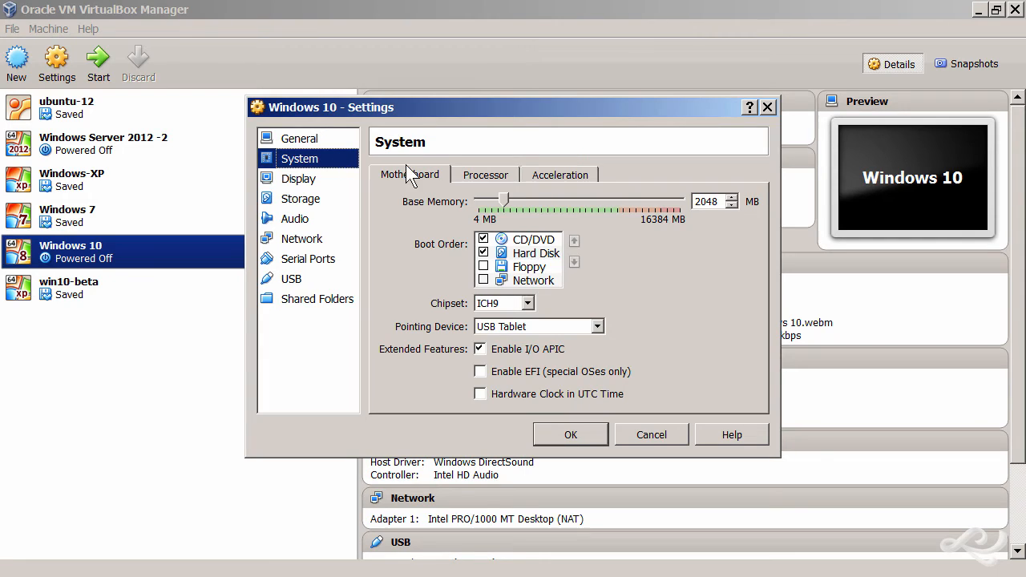
pyautogui.moveTo(401, 208)
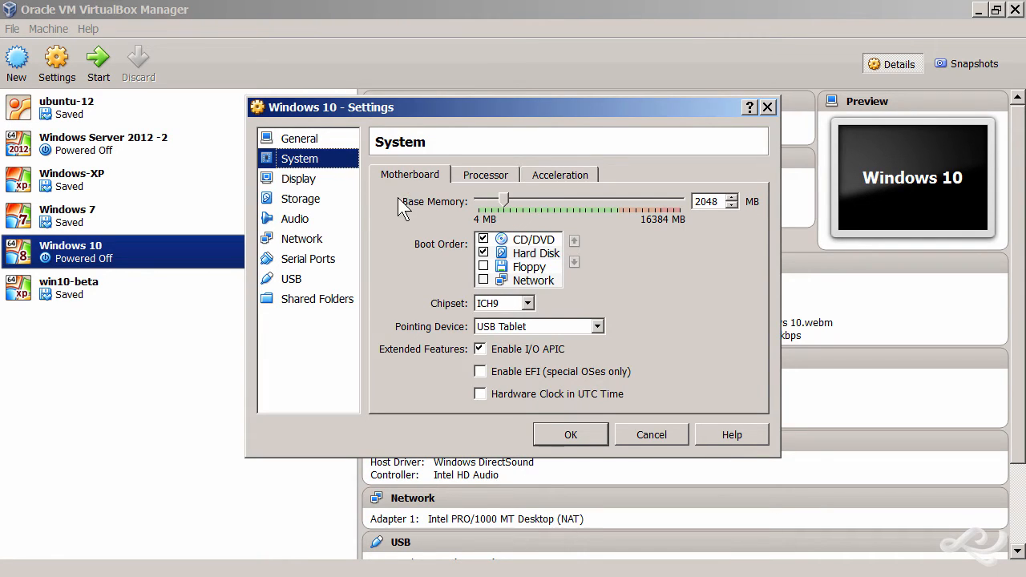
pyautogui.moveTo(549, 316)
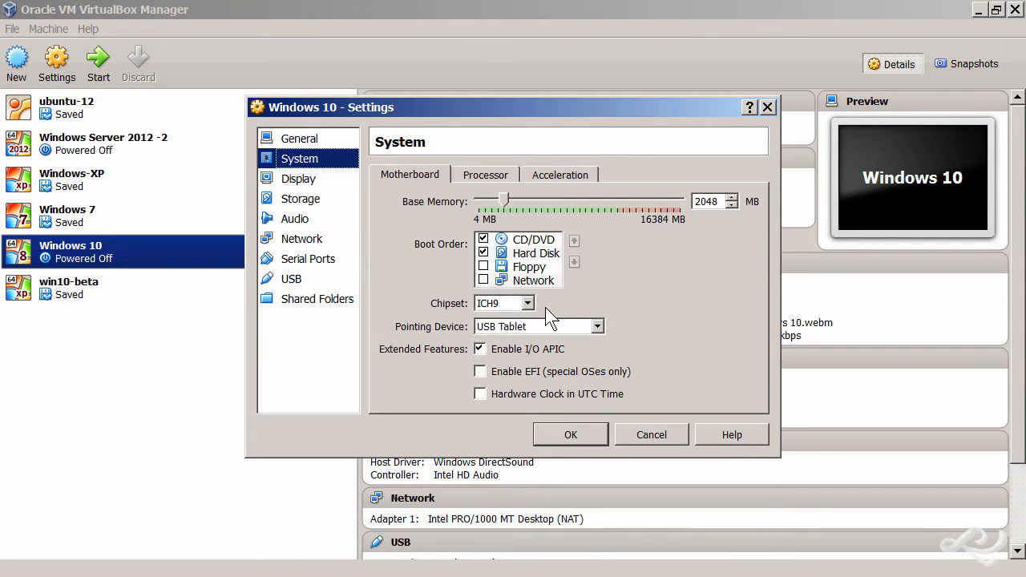
pyautogui.click(528, 302)
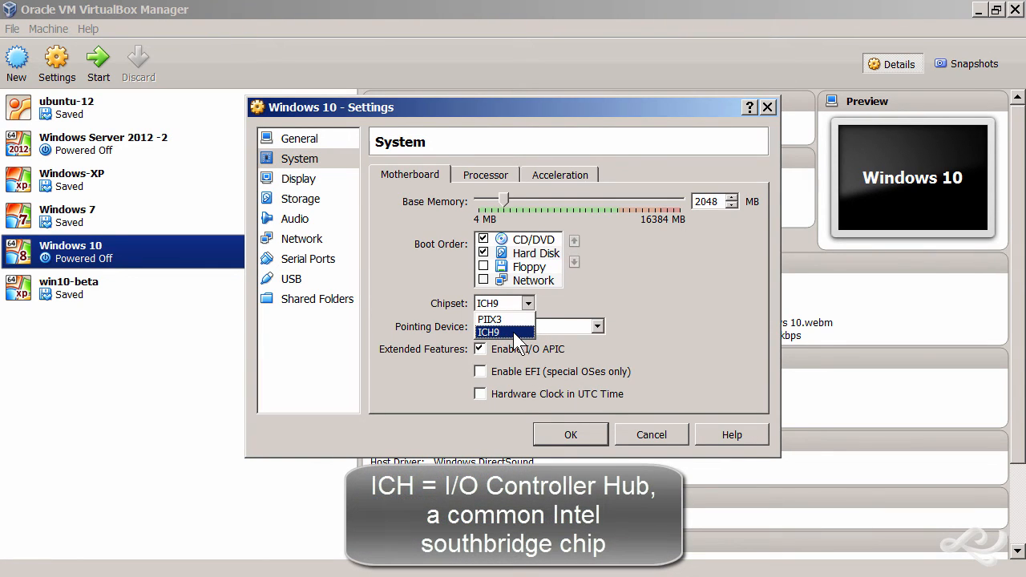
pyautogui.click(488, 332)
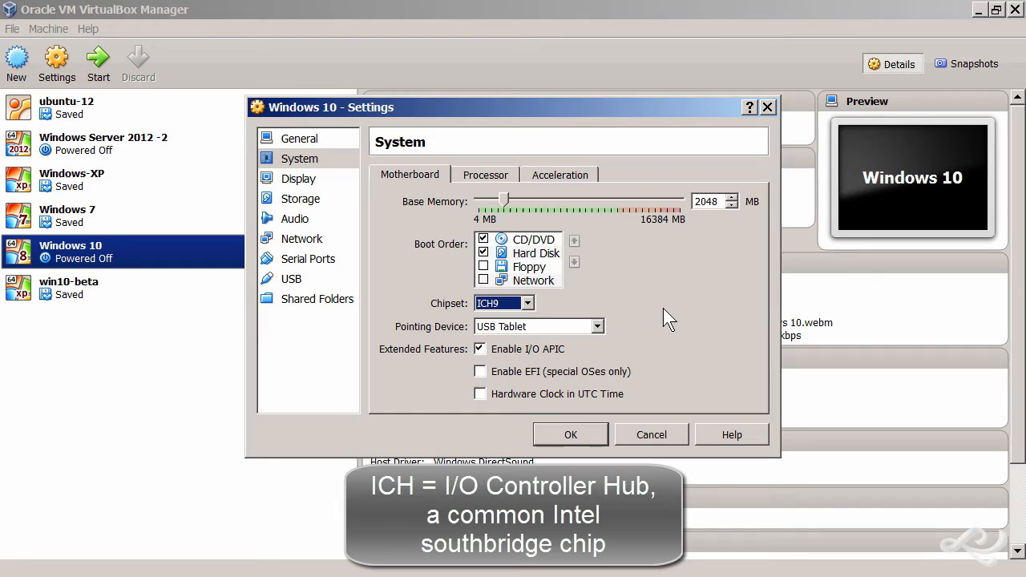
pyautogui.moveTo(497, 366)
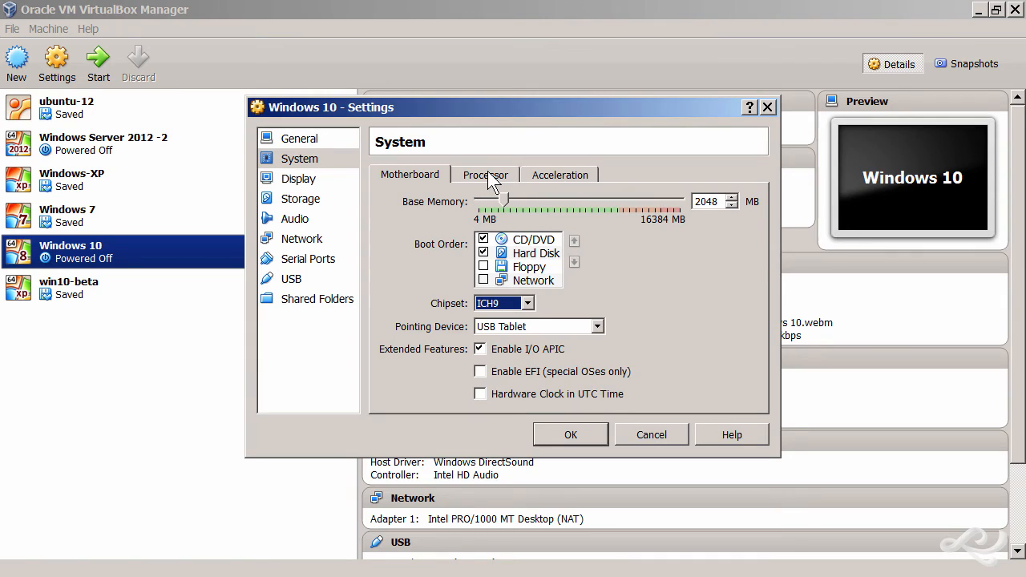
# Step: Review the Processor settings (4 CPUs, 100% cap, PAE/NX), then view Acceleration showing VT-x/AMD-V
pyautogui.click(484, 175)
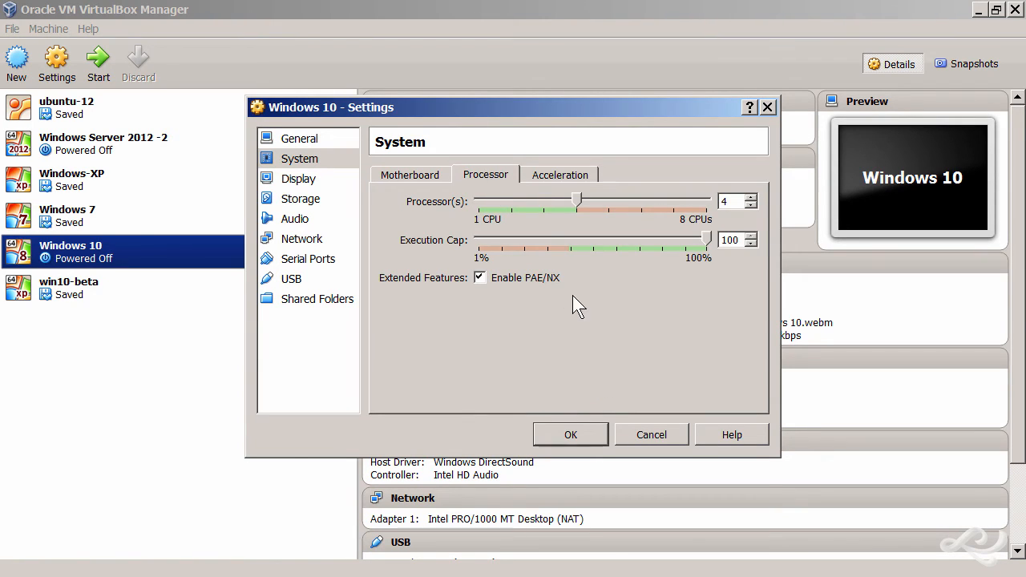
pyautogui.moveTo(551, 296)
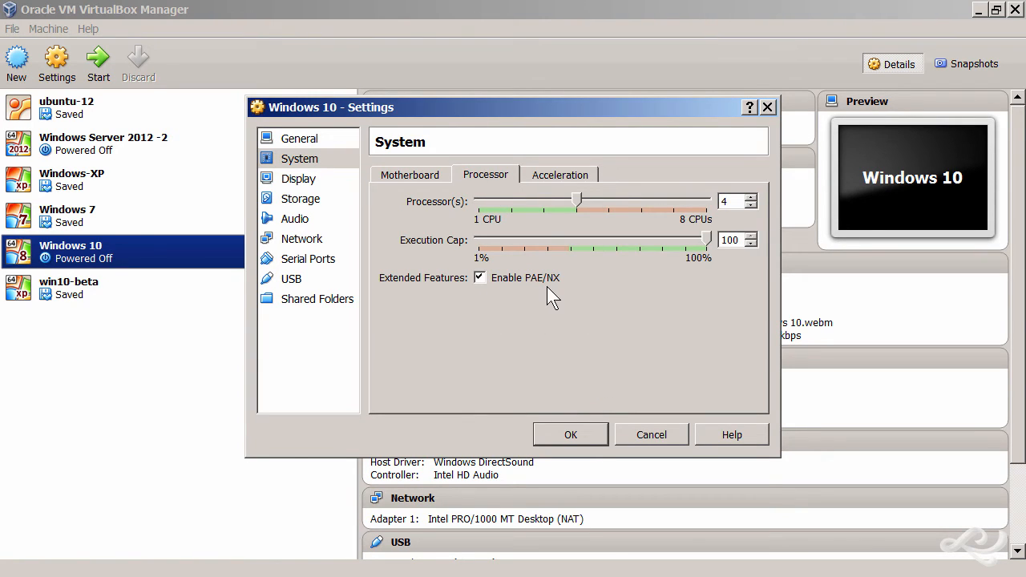
pyautogui.moveTo(657, 313)
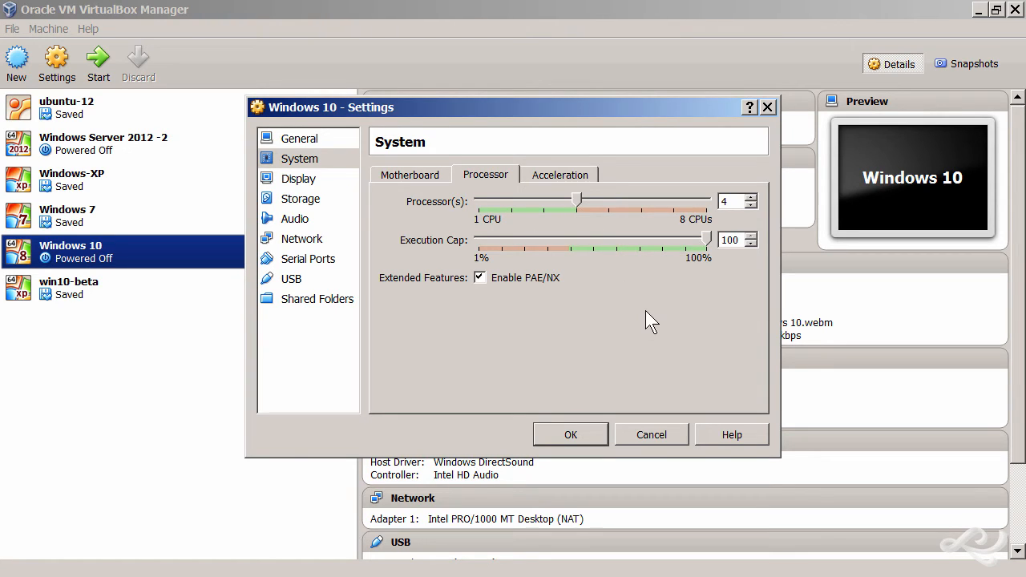
pyautogui.moveTo(637, 336)
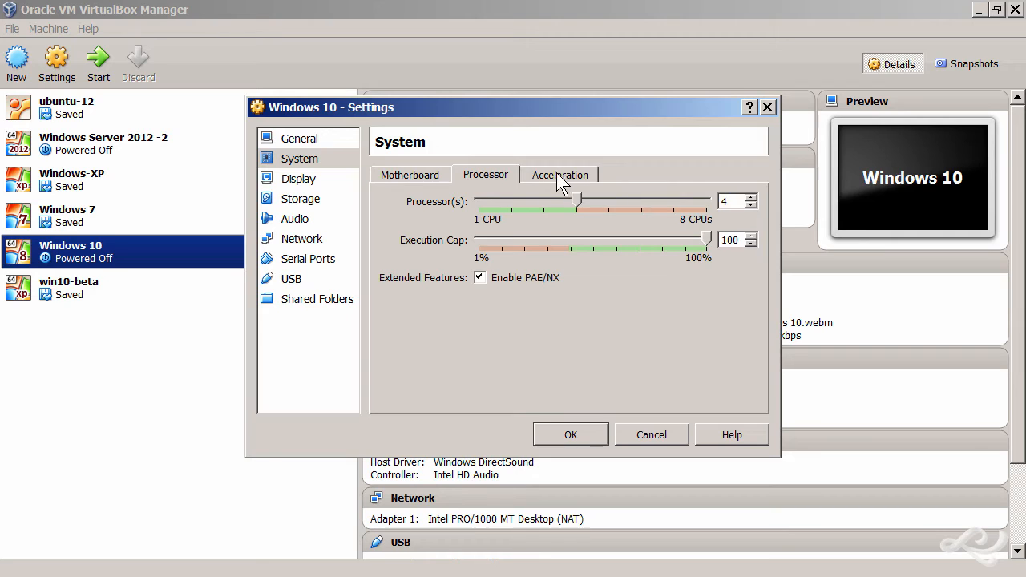
pyautogui.click(559, 174)
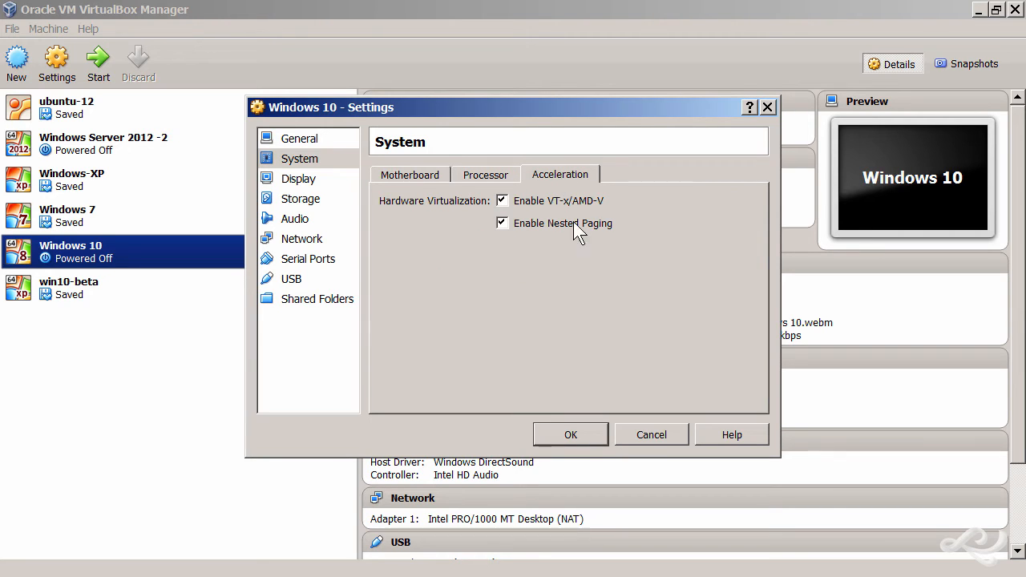
pyautogui.moveTo(569, 316)
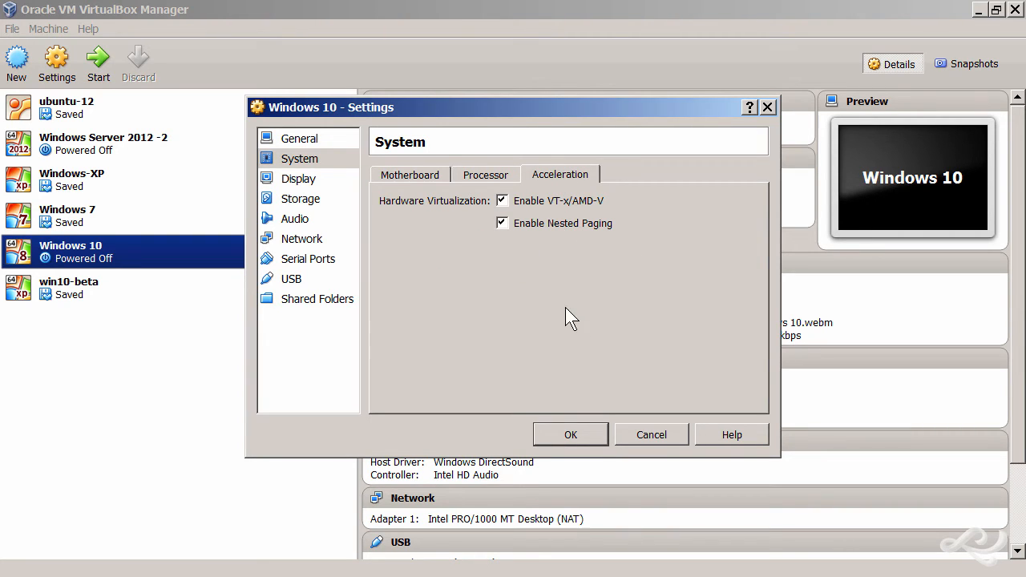
pyautogui.click(410, 173)
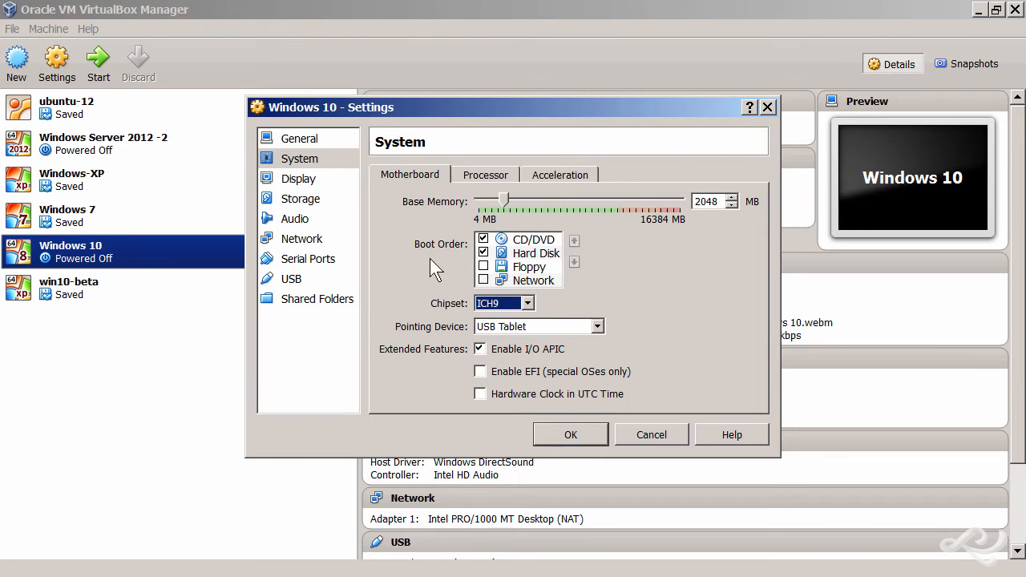
pyautogui.click(527, 302)
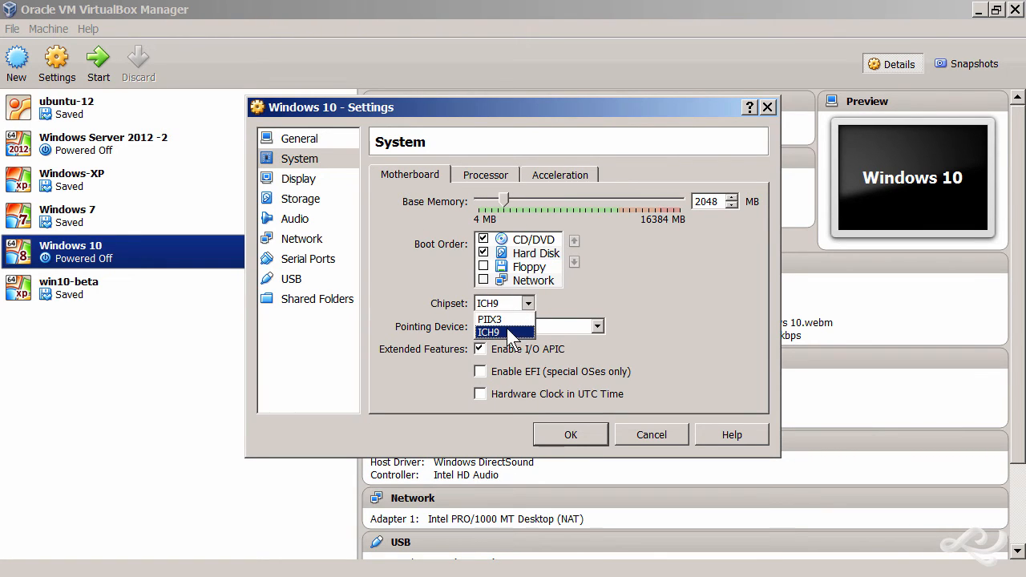
pyautogui.click(488, 332)
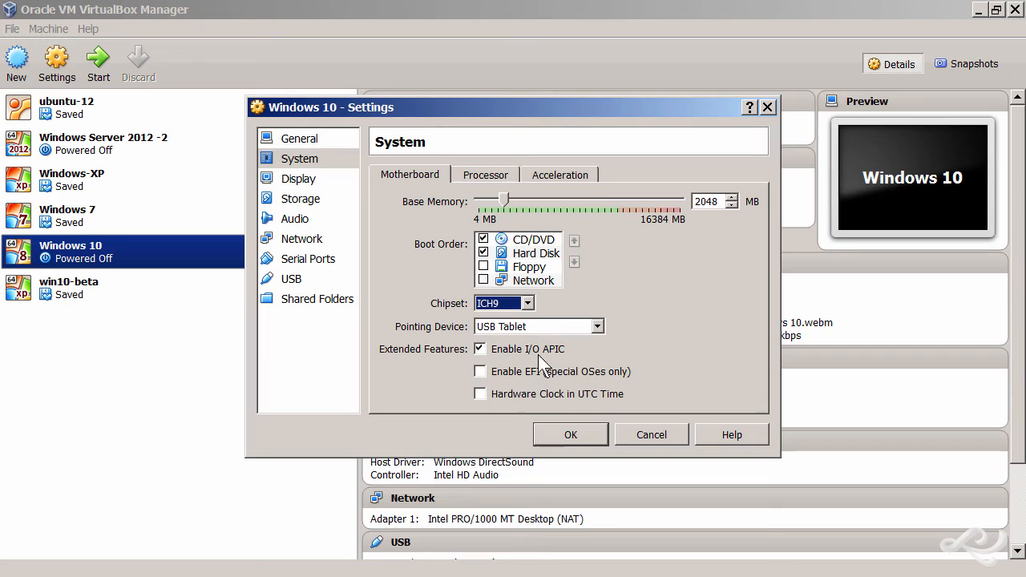
pyautogui.moveTo(571, 369)
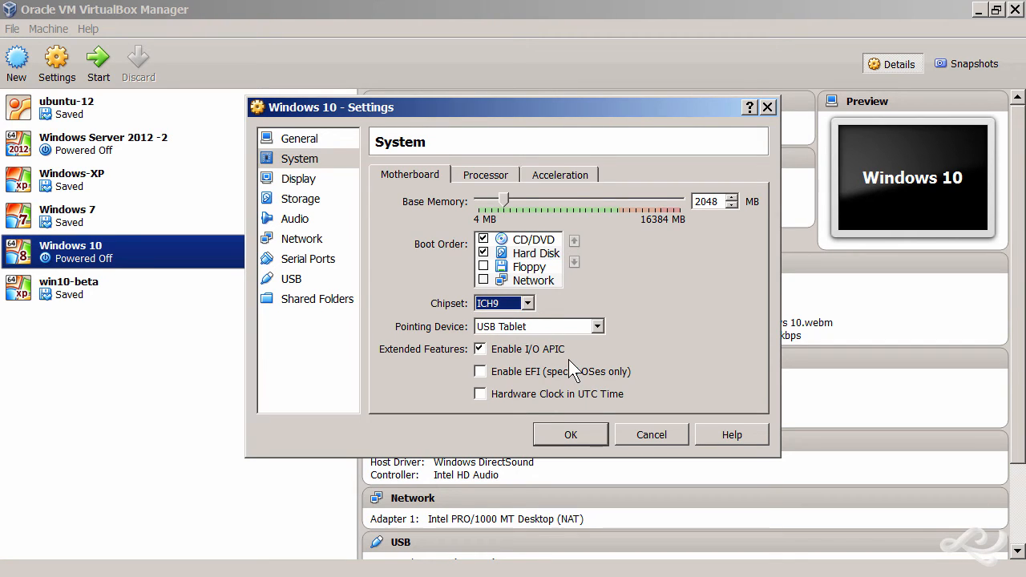
pyautogui.click(485, 175)
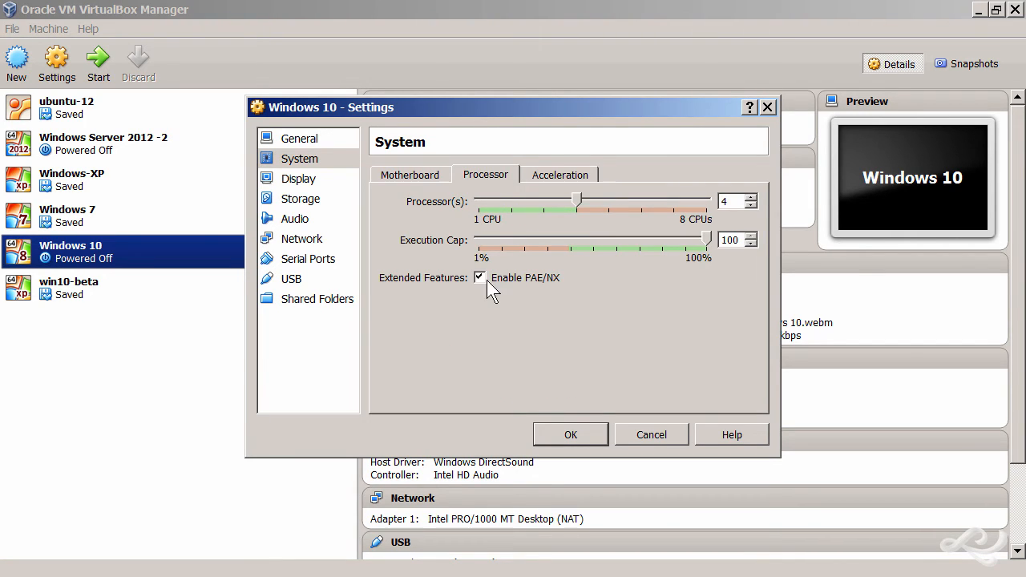
pyautogui.moveTo(565, 290)
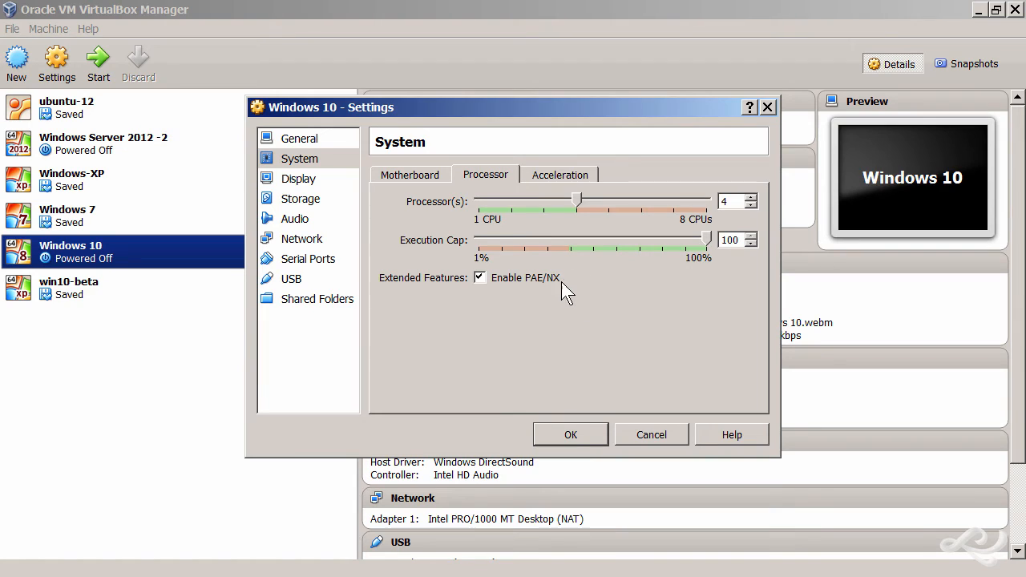
pyautogui.click(559, 175)
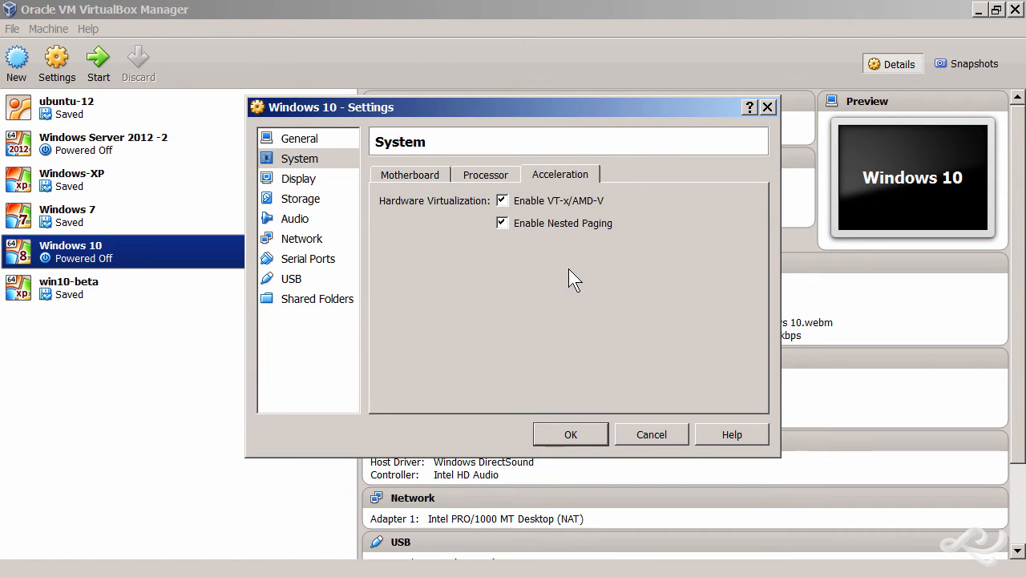
pyautogui.moveTo(680, 242)
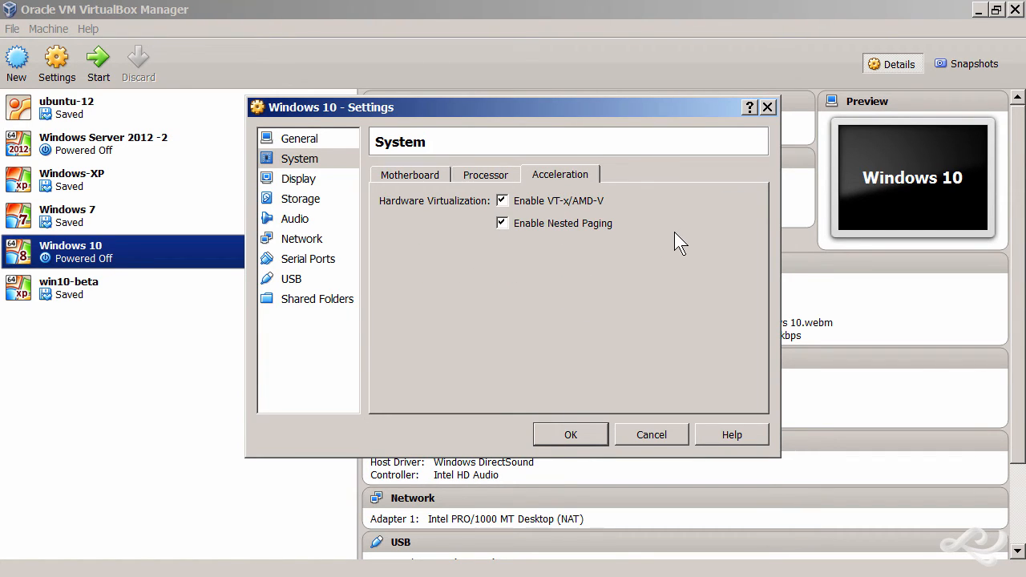
# Step: Back on the General page, pick Windows 8.1 (64 bit) from the Version list
pyautogui.click(299, 138)
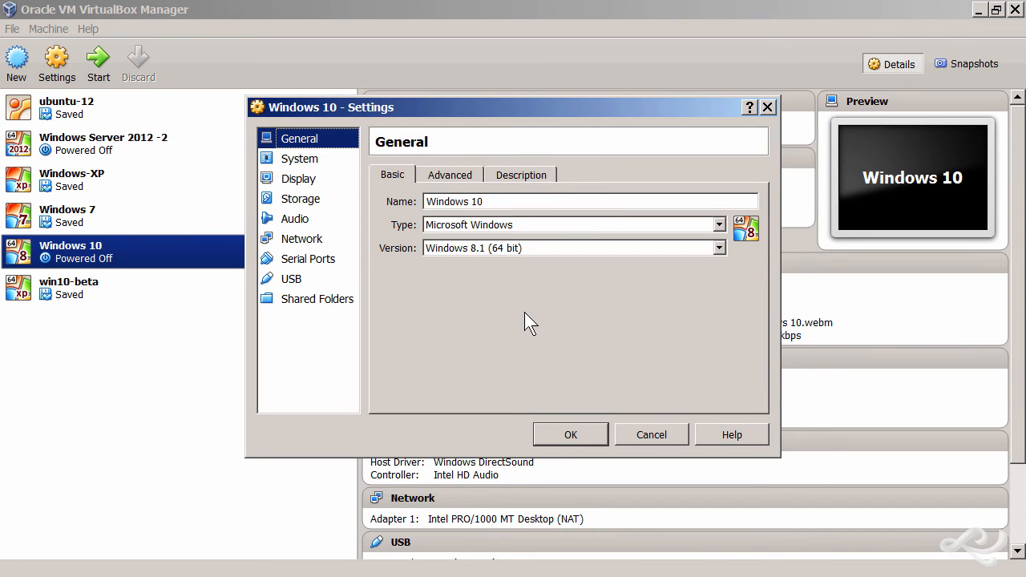
pyautogui.moveTo(429, 269)
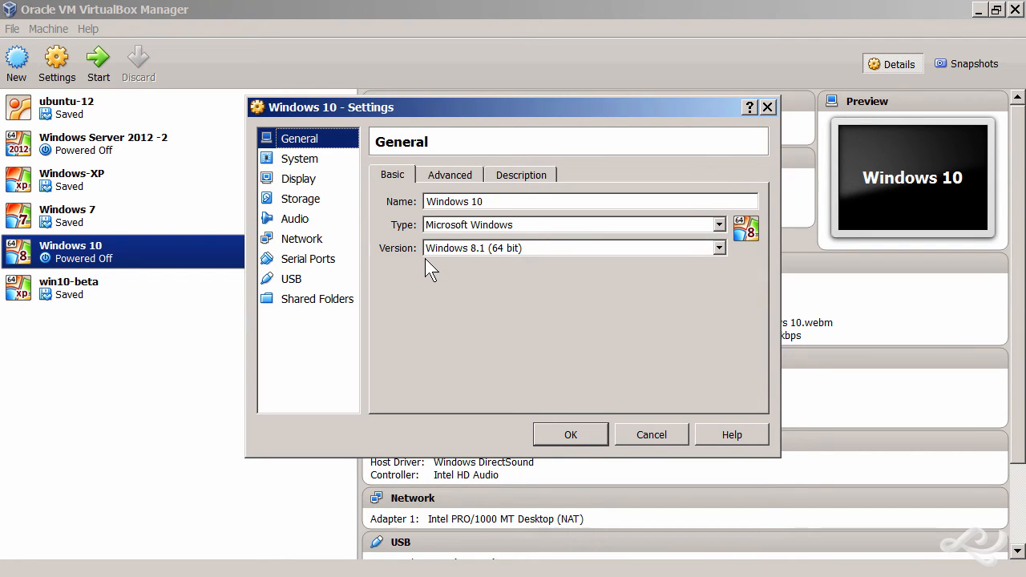
pyautogui.moveTo(513, 268)
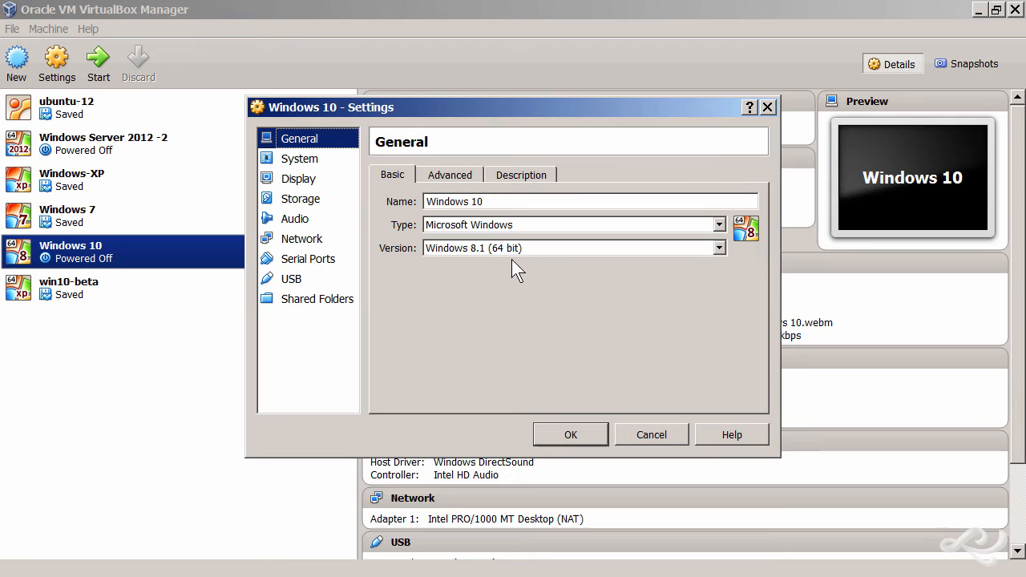
pyautogui.moveTo(609, 259)
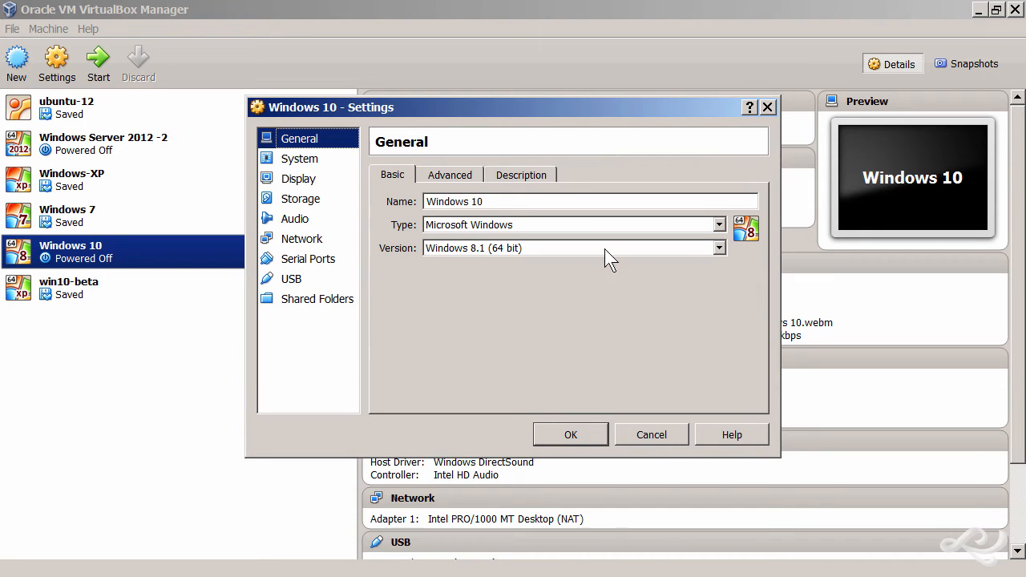
pyautogui.click(717, 247)
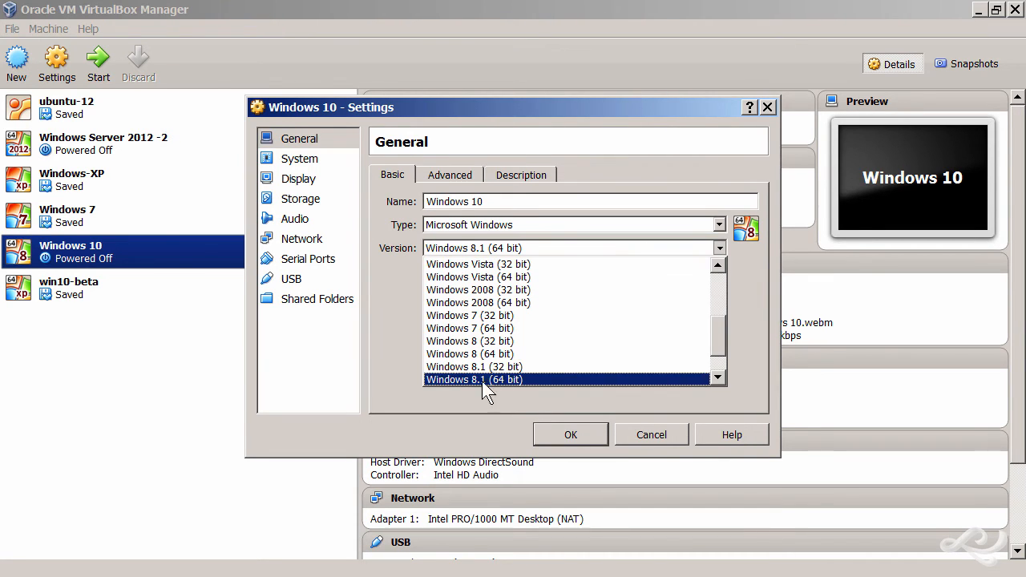
pyautogui.moveTo(461, 388)
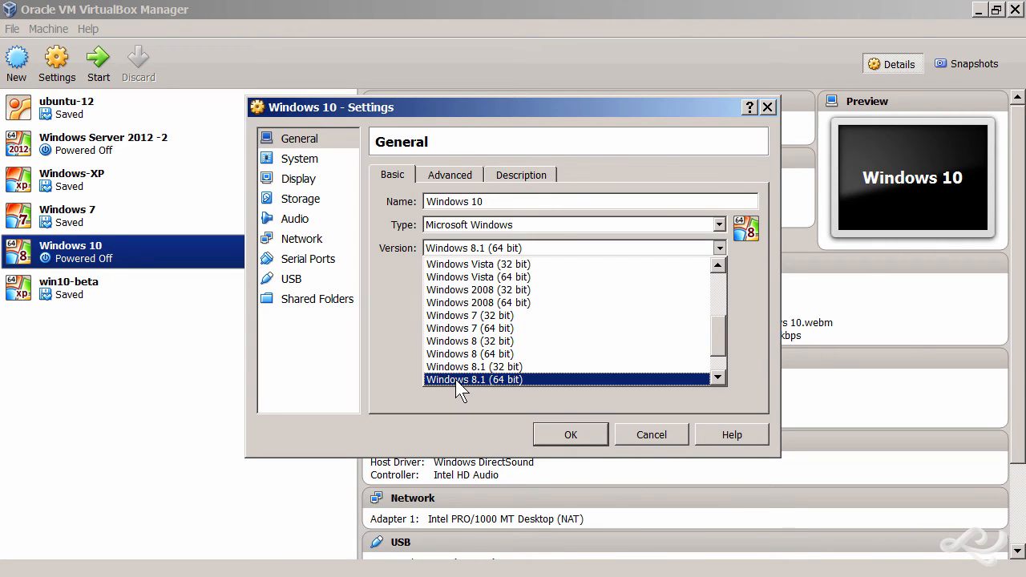
pyautogui.click(473, 380)
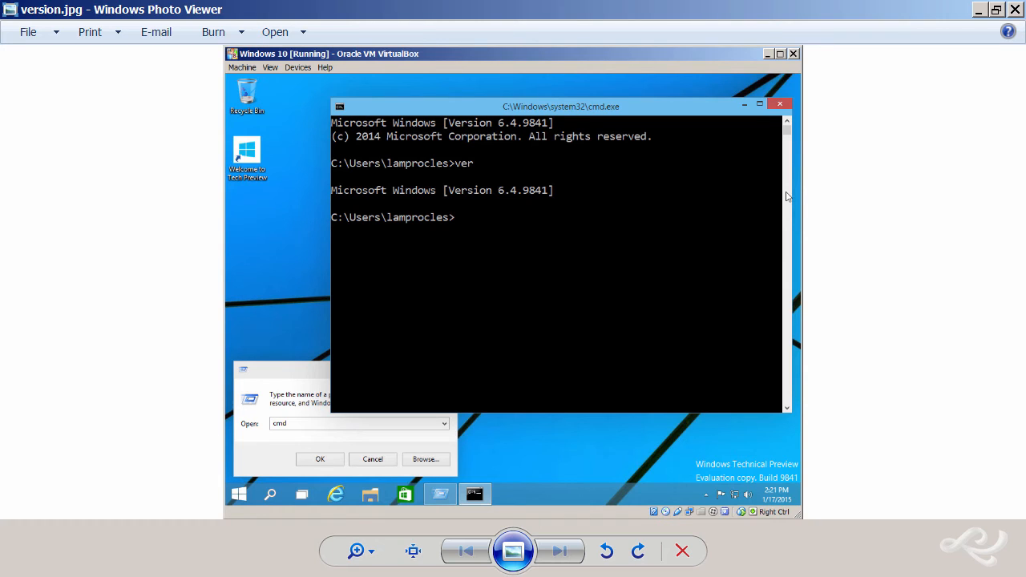
pyautogui.moveTo(666, 257)
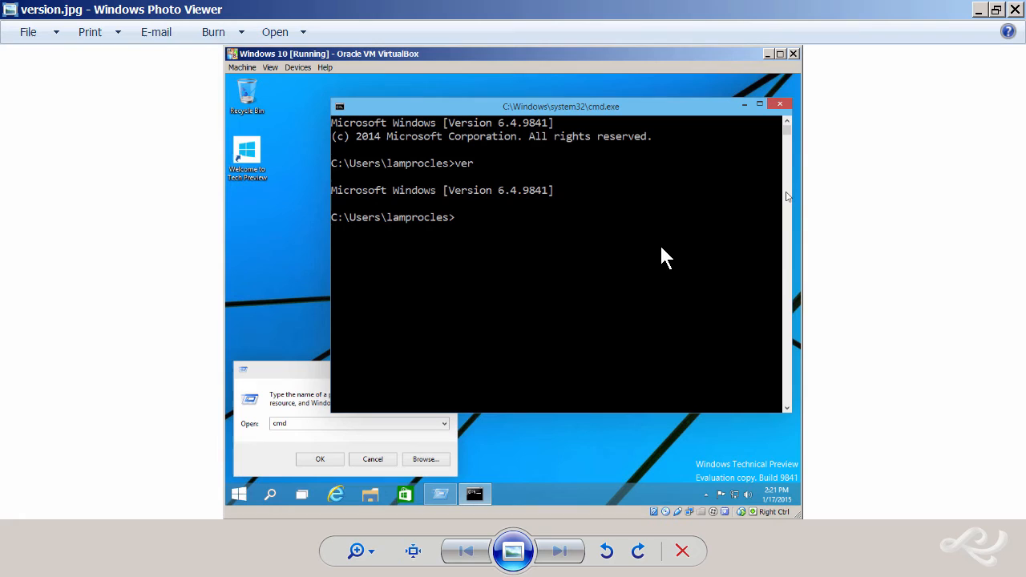
pyautogui.moveTo(480, 175)
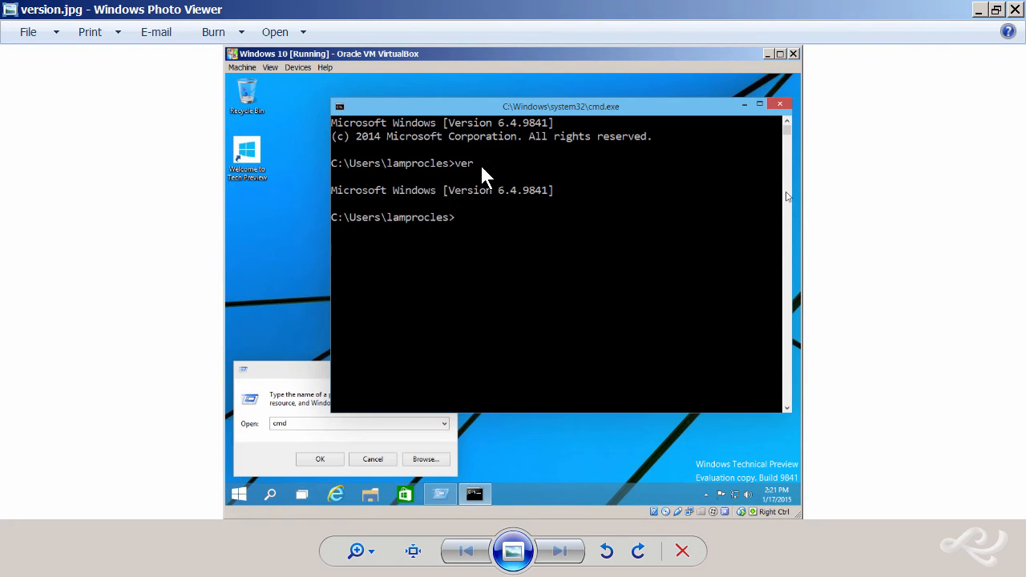
pyautogui.moveTo(481, 206)
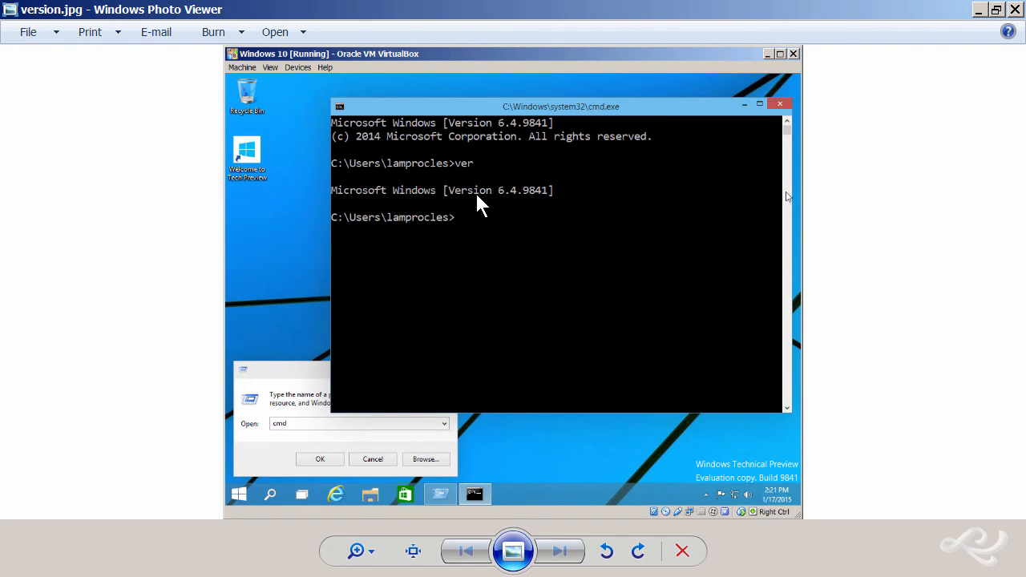
pyautogui.moveTo(520, 204)
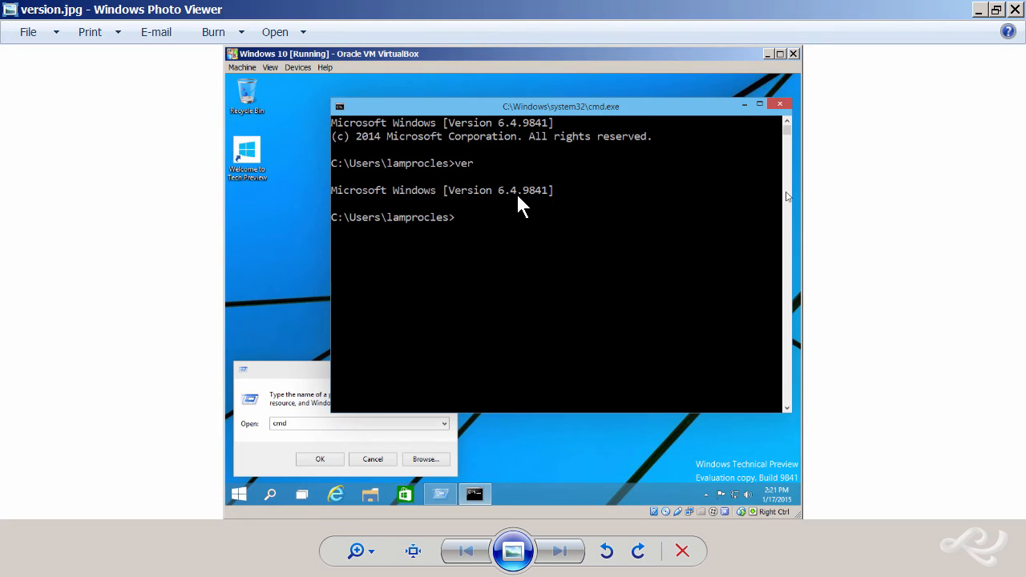
pyautogui.moveTo(137, 316)
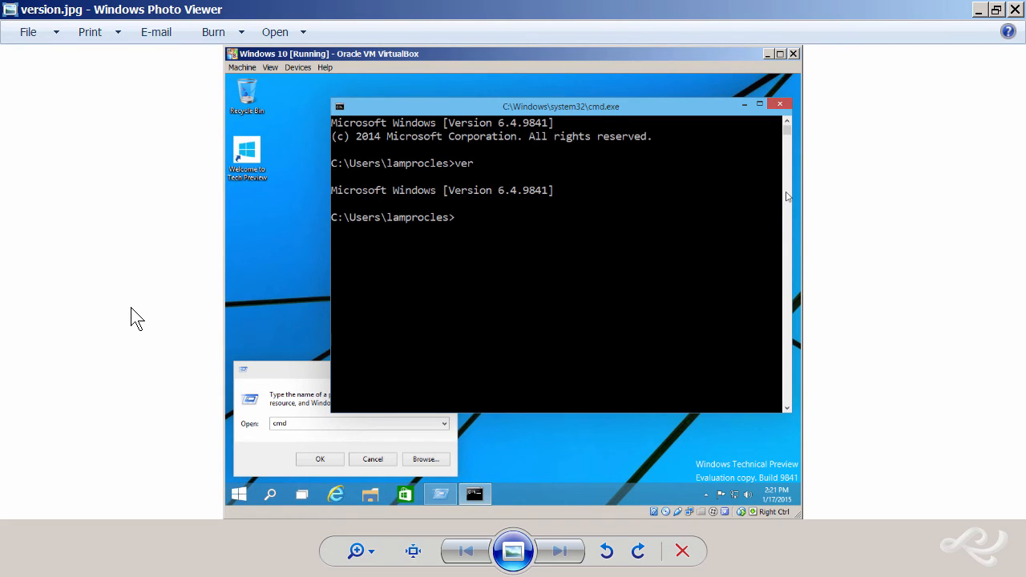
pyautogui.moveTo(228, 360)
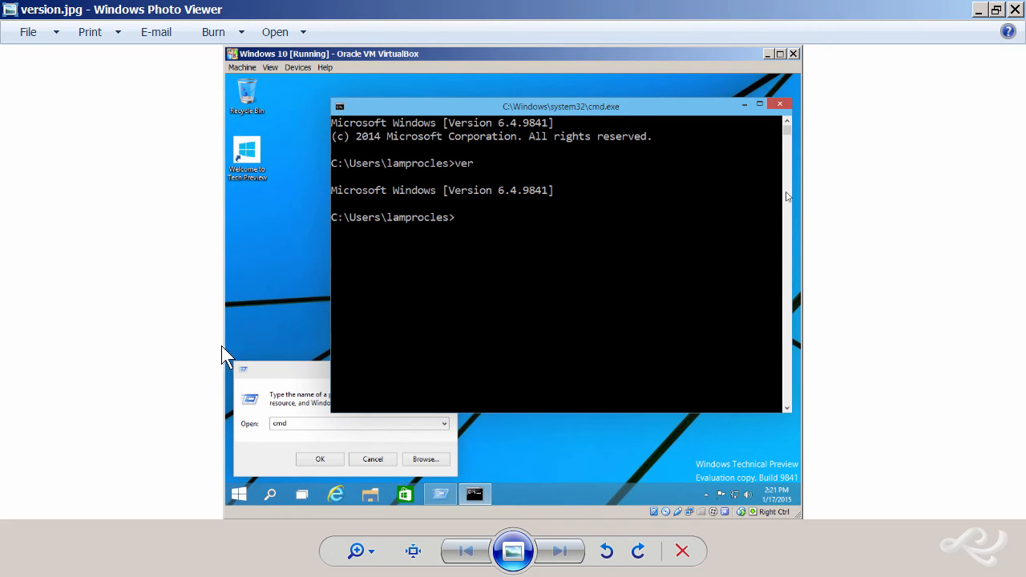
pyautogui.moveTo(525, 209)
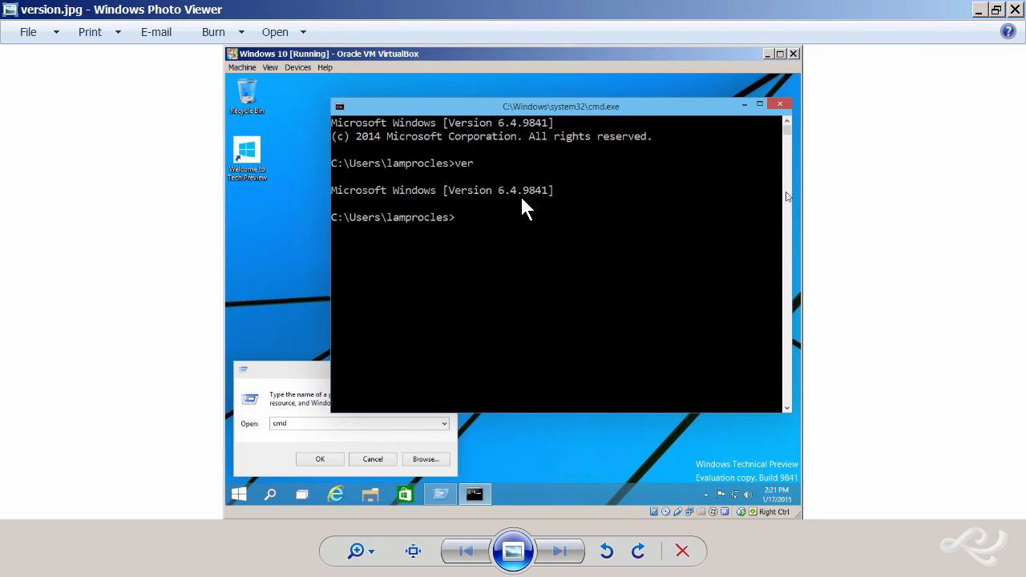
pyautogui.moveTo(79, 241)
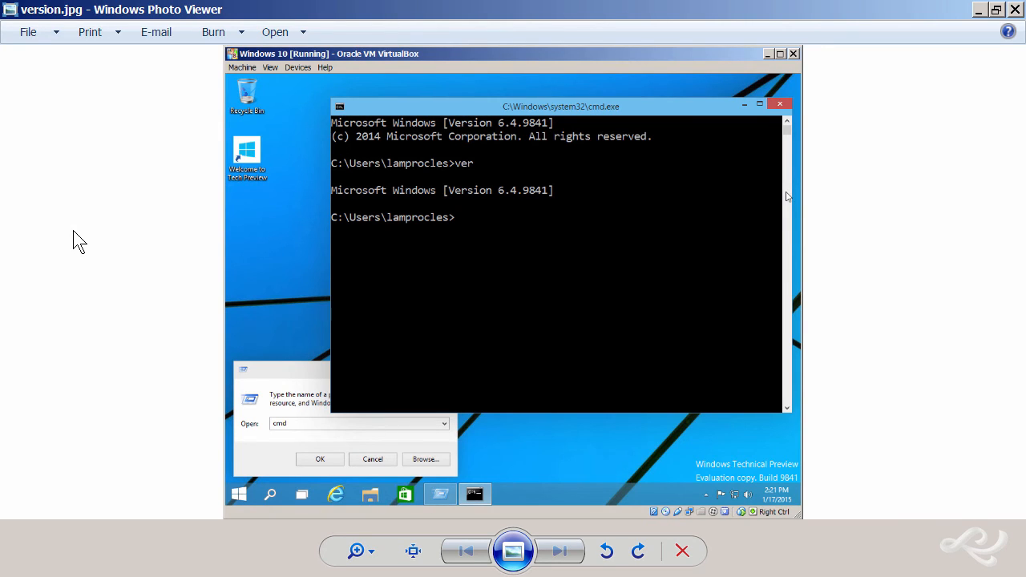
pyautogui.moveTo(521, 203)
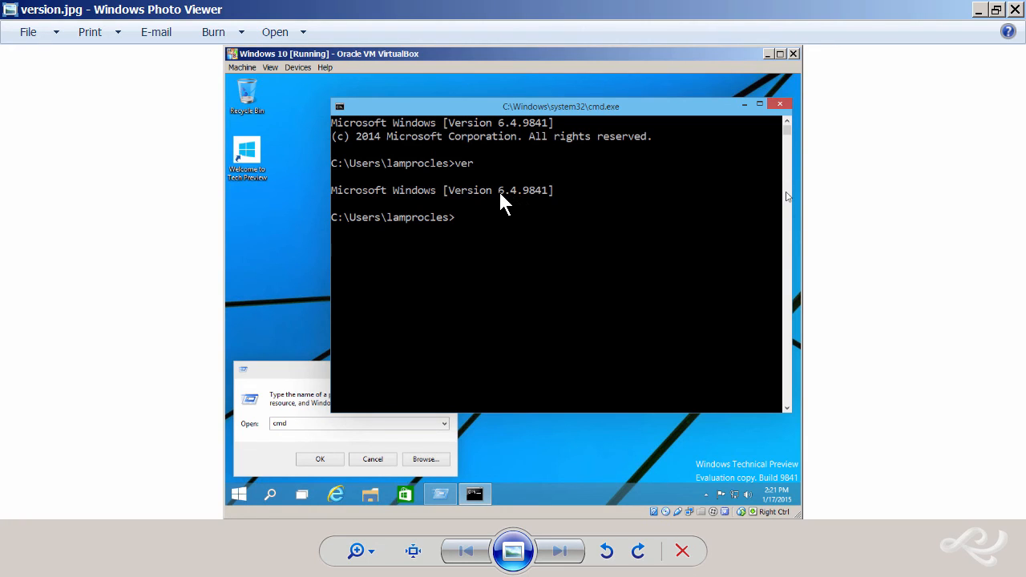
pyautogui.moveTo(219, 245)
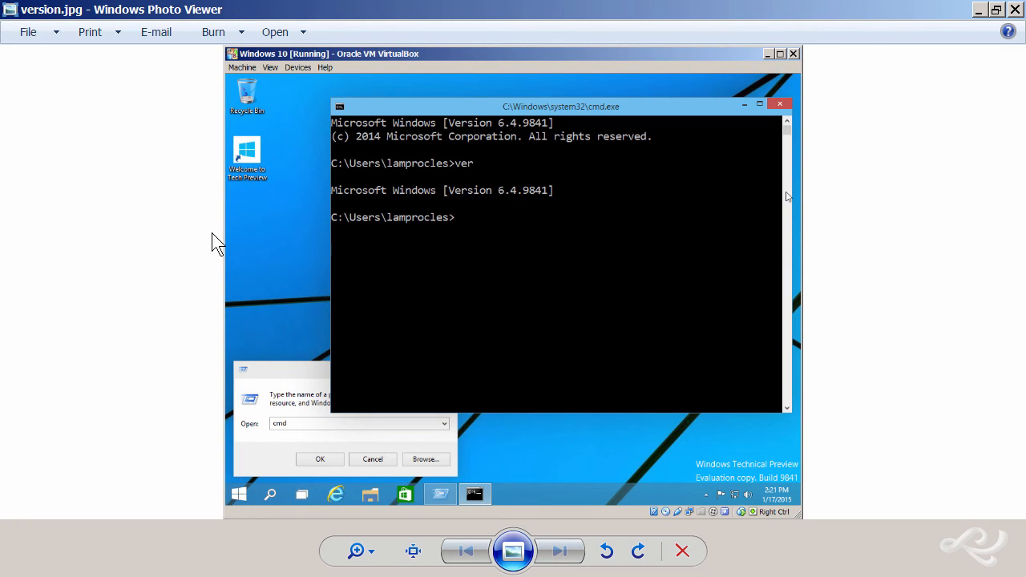